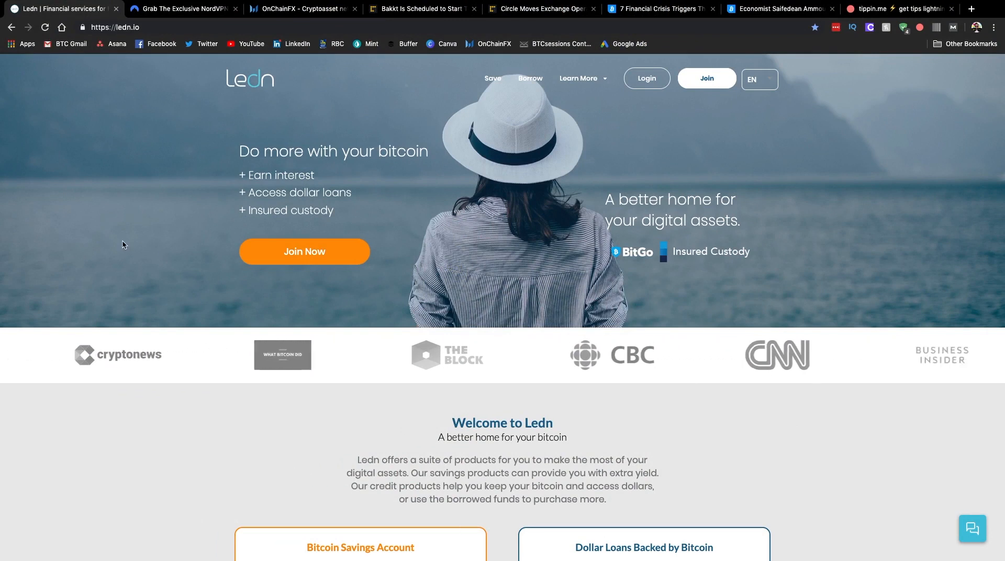
Bring up the NordVPN 3-year plan at 75% off offer page
{"action": "scroll", "scroll_direction": "down", "scroll_amount": 3}
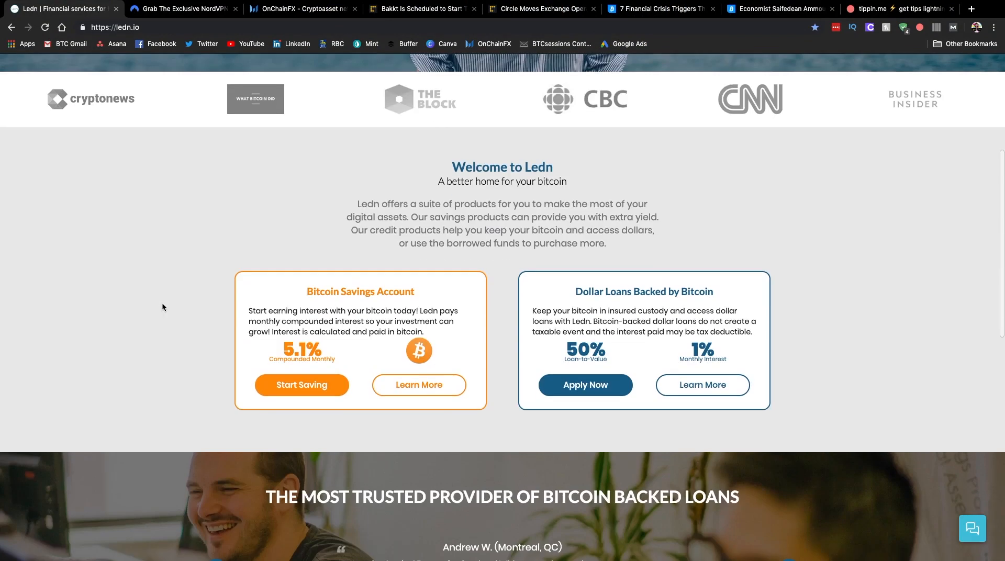
{"action": "mouse_move", "coordinate": [173, 270]}
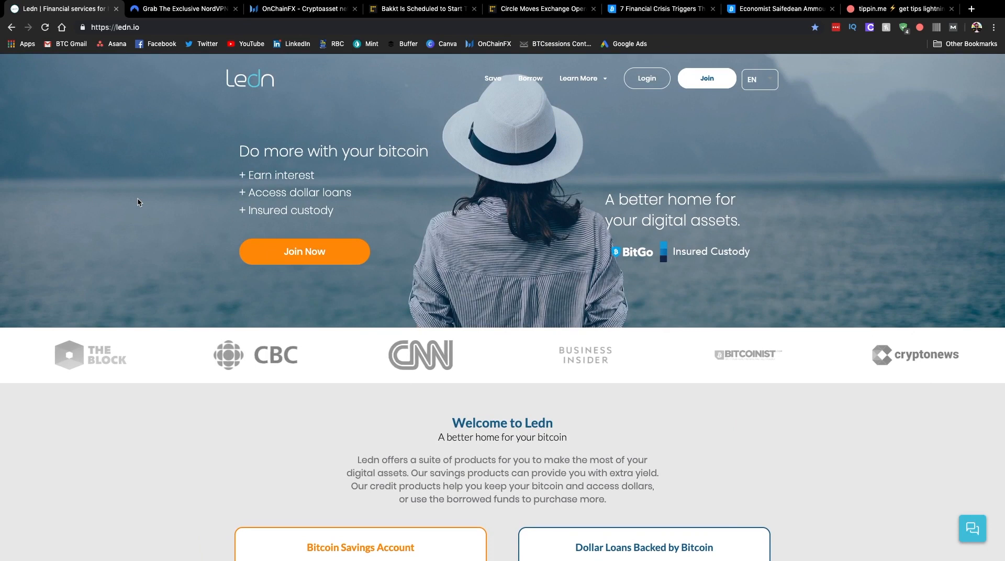
{"action": "mouse_move", "coordinate": [616, 373]}
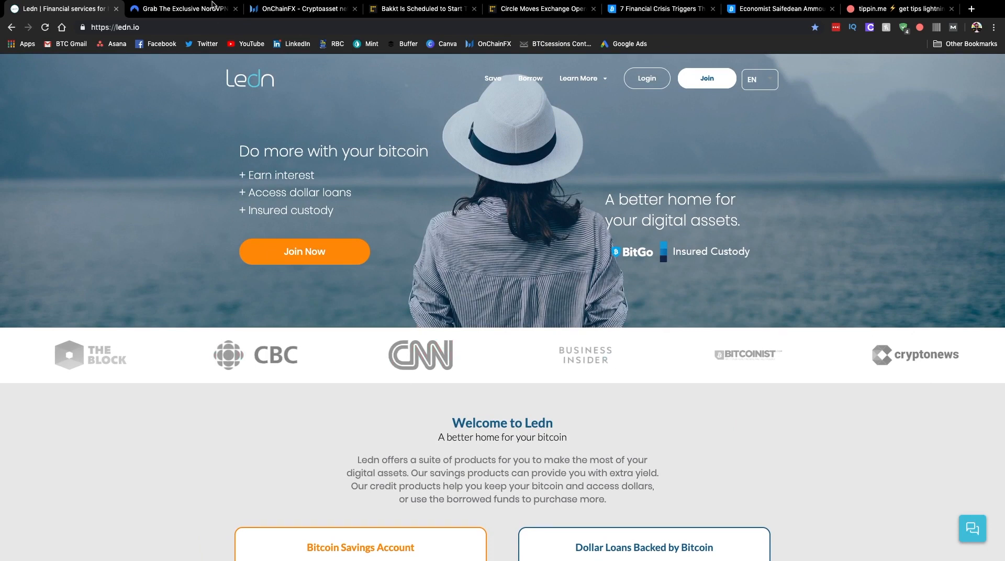
{"action": "left_click", "coordinate": [183, 8]}
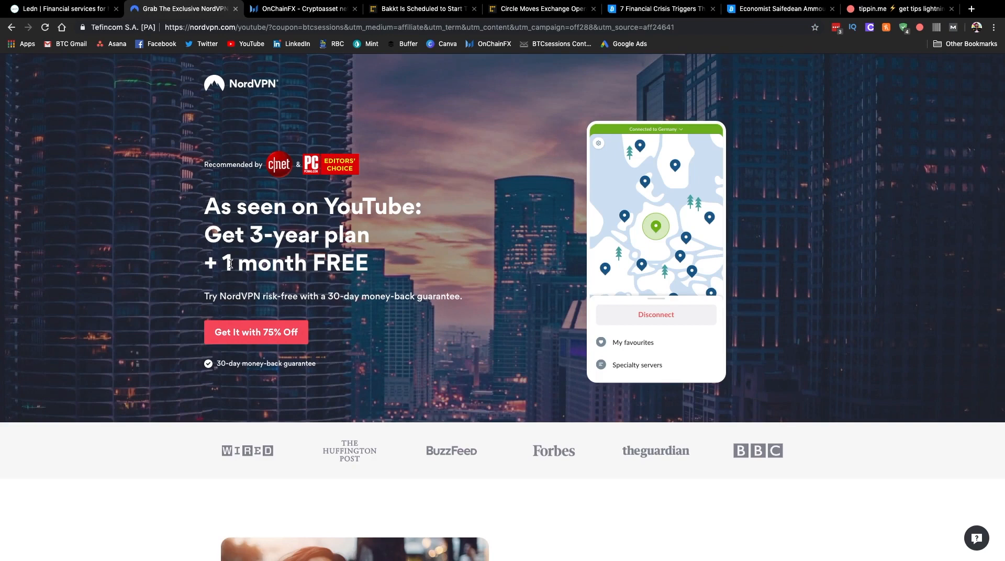
{"action": "mouse_move", "coordinate": [118, 201]}
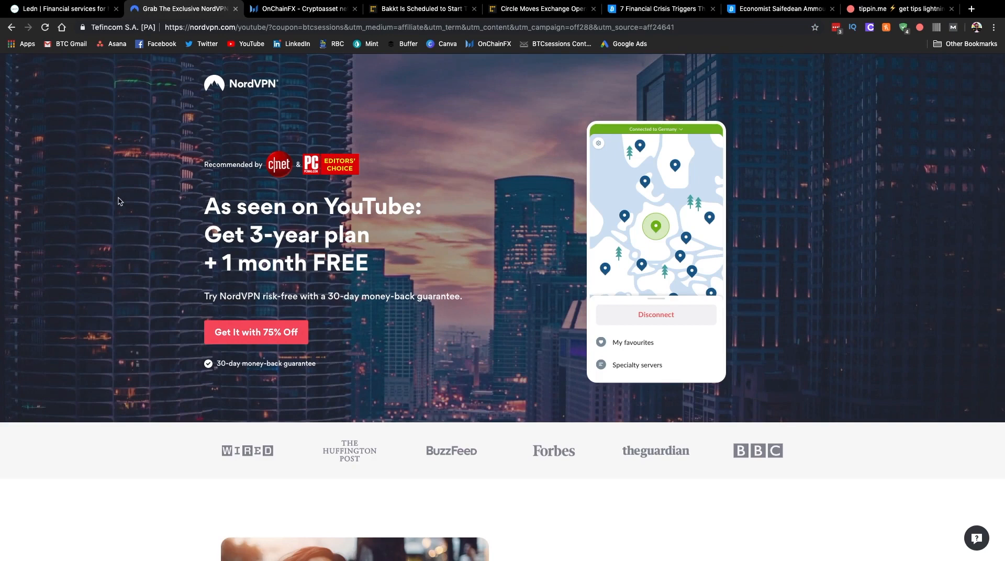
{"action": "mouse_move", "coordinate": [346, 115]}
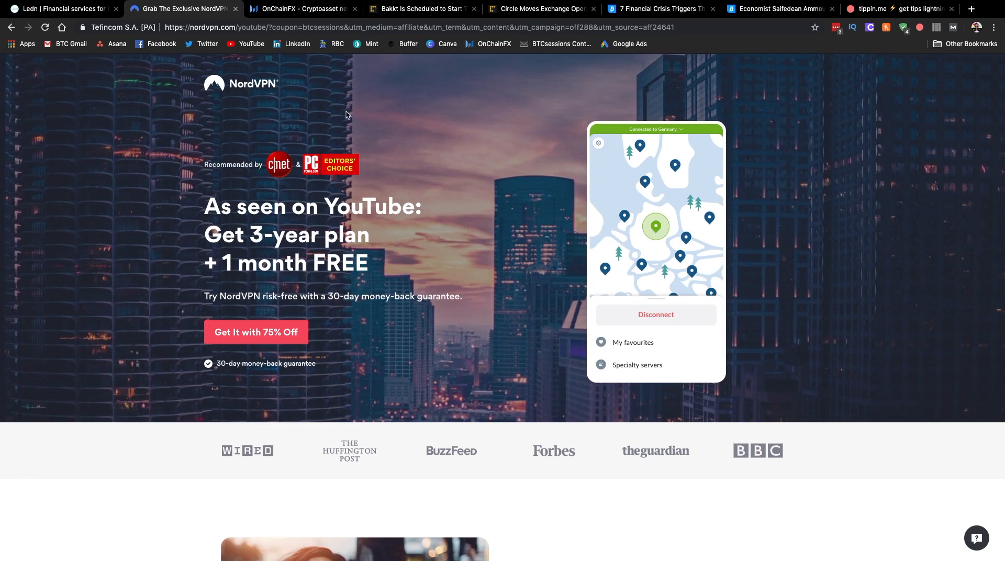
{"action": "mouse_move", "coordinate": [429, 203]}
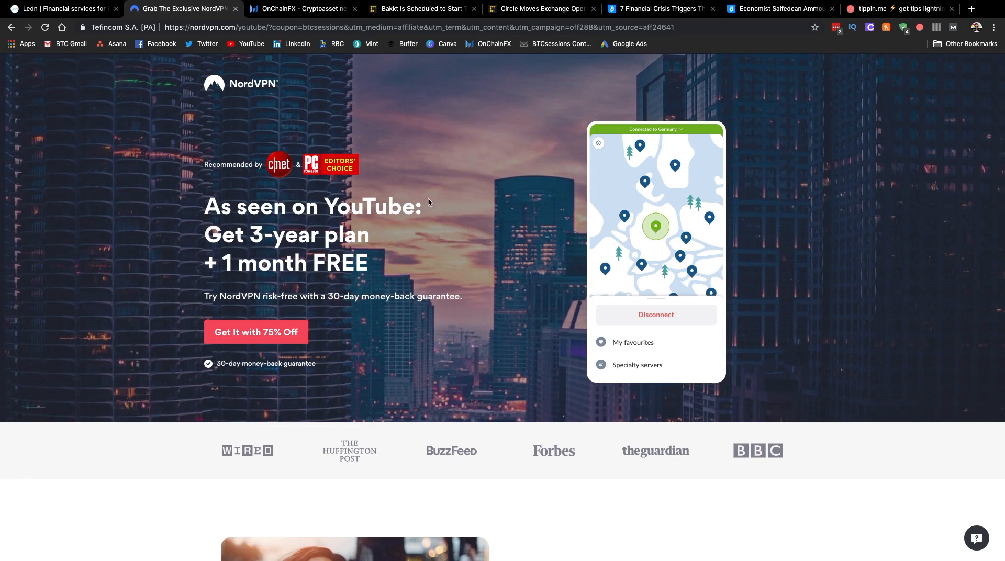
{"action": "mouse_move", "coordinate": [99, 166]}
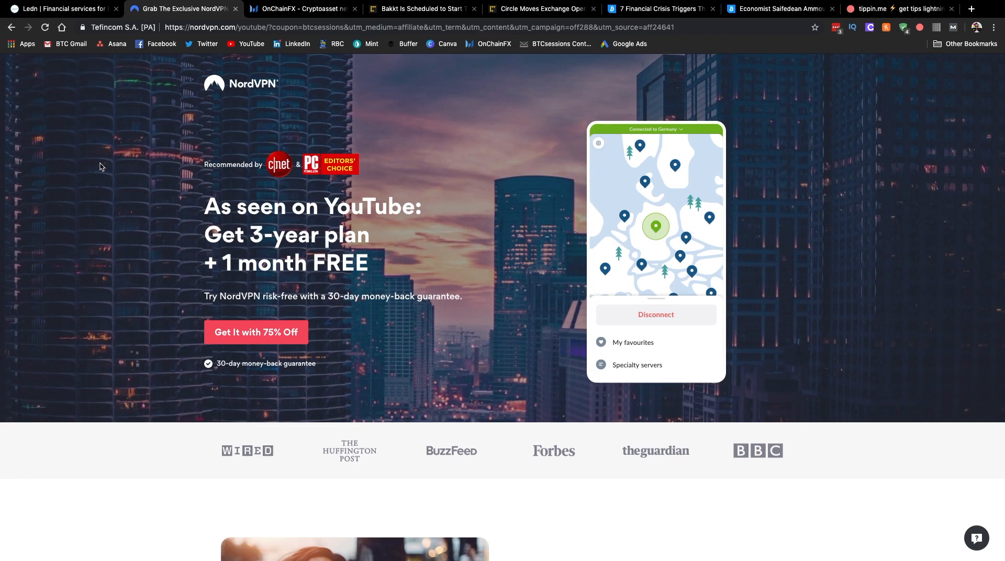
{"action": "mouse_move", "coordinate": [381, 262]}
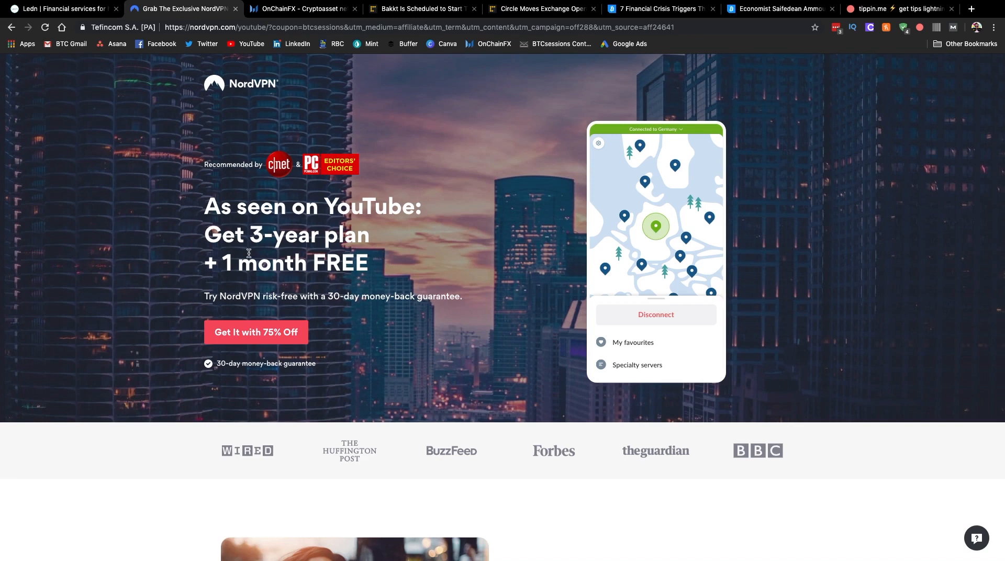
{"action": "mouse_move", "coordinate": [269, 144]}
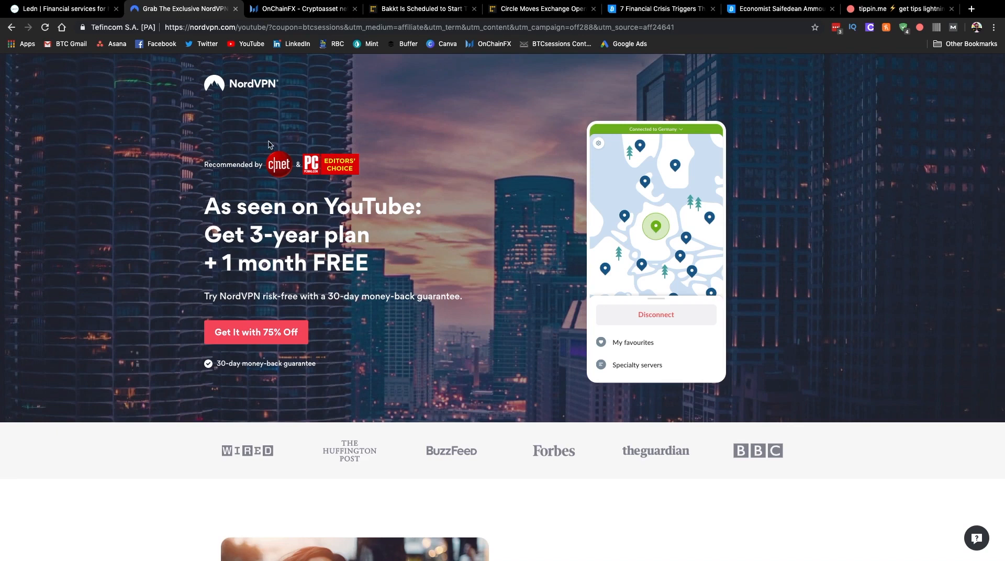
{"action": "mouse_move", "coordinate": [343, 136]}
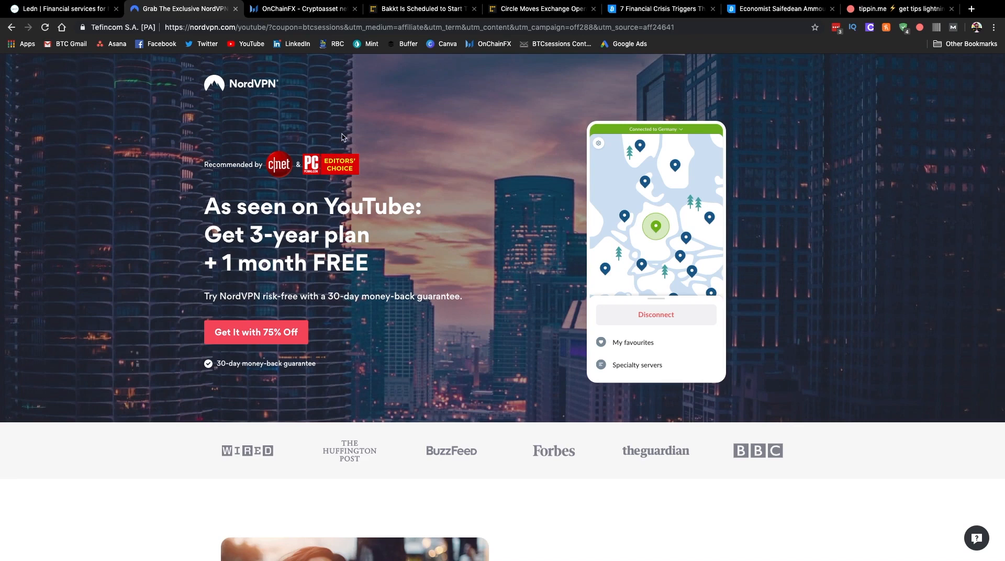
{"action": "mouse_move", "coordinate": [314, 340]}
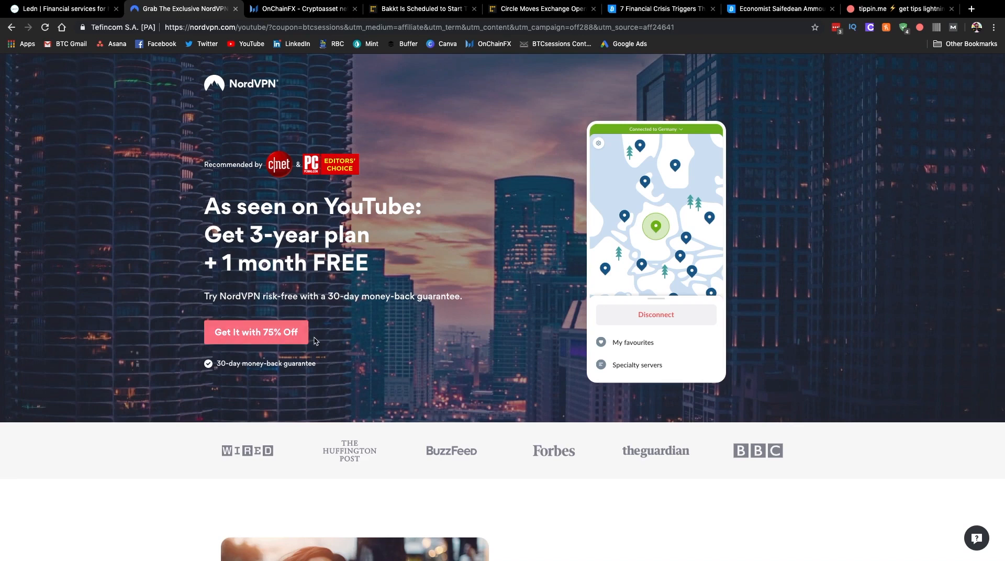
{"action": "mouse_move", "coordinate": [256, 268]}
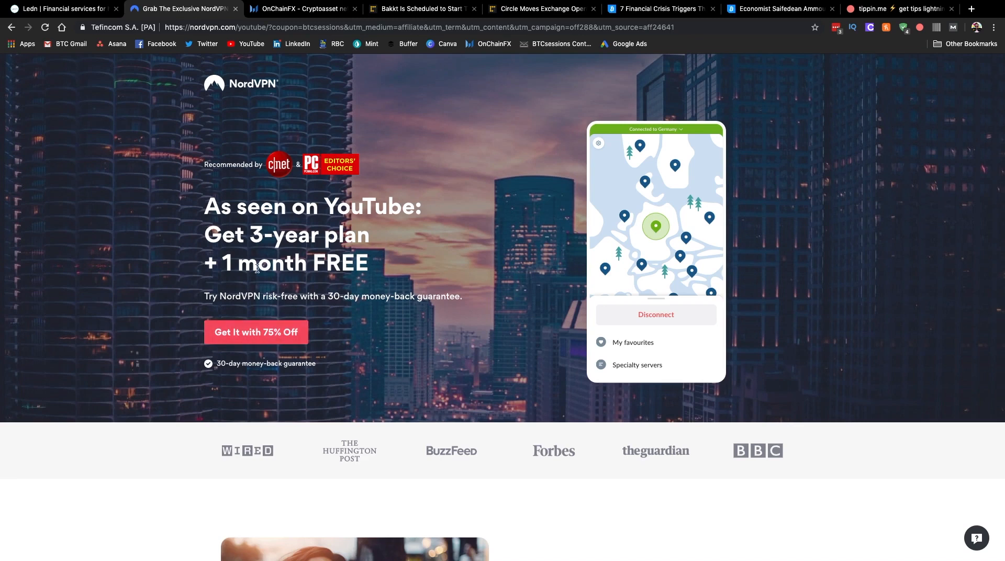
{"action": "mouse_move", "coordinate": [227, 198]}
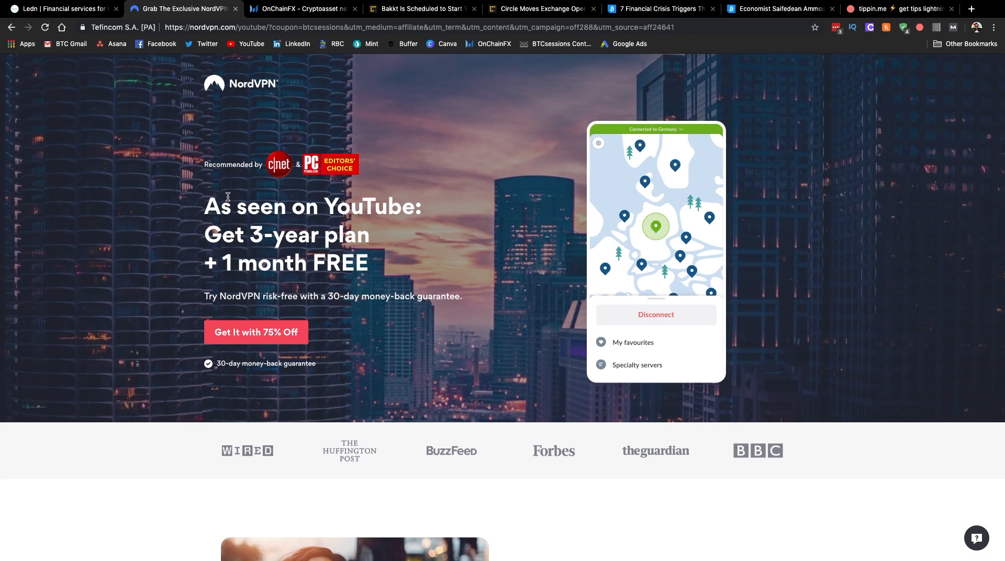
{"action": "mouse_move", "coordinate": [438, 47]}
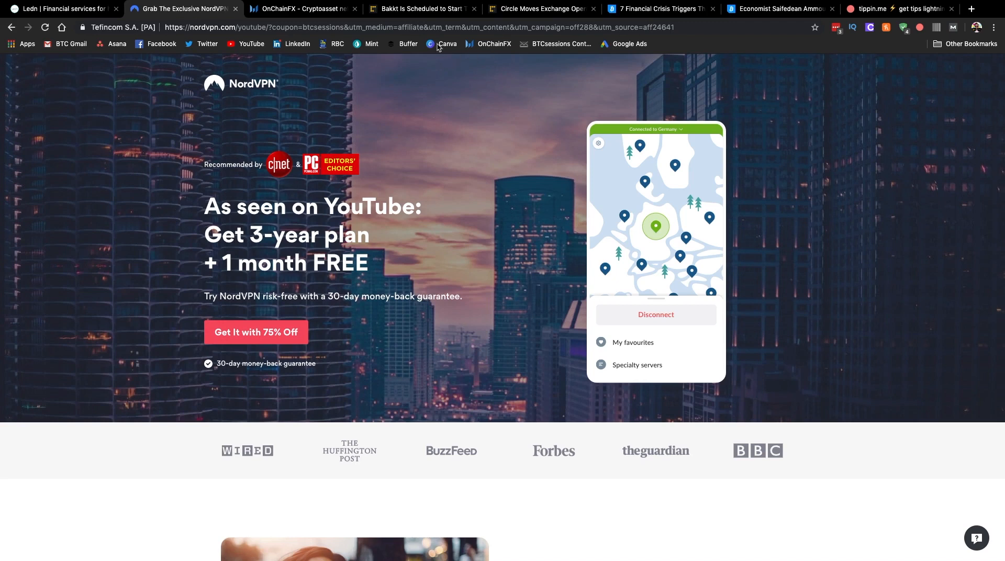
Show the Messari OnChainFX screener ranking Bitcoin, Ethereum and others by market cap
{"action": "left_click", "coordinate": [302, 9]}
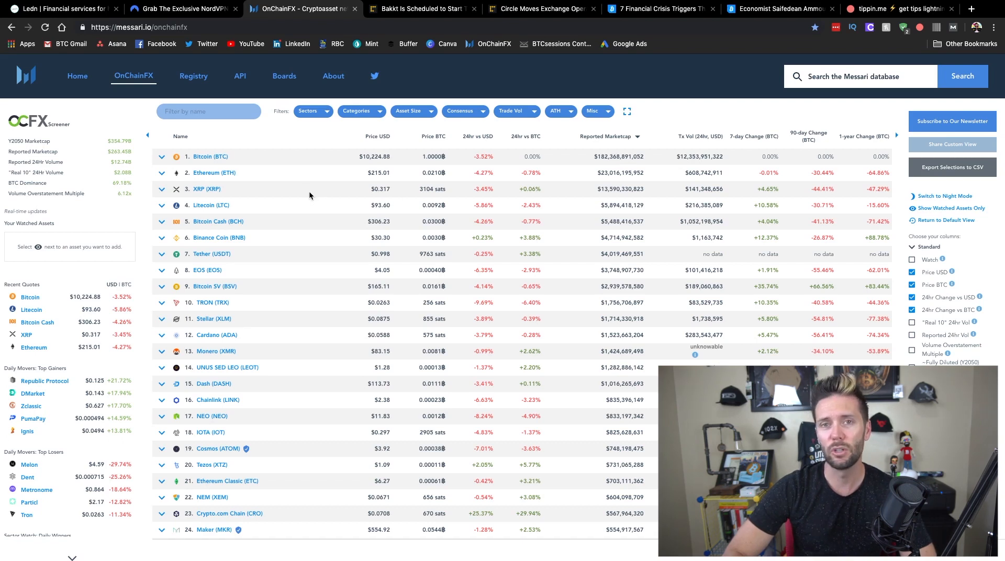
{"action": "mouse_move", "coordinate": [336, 269]}
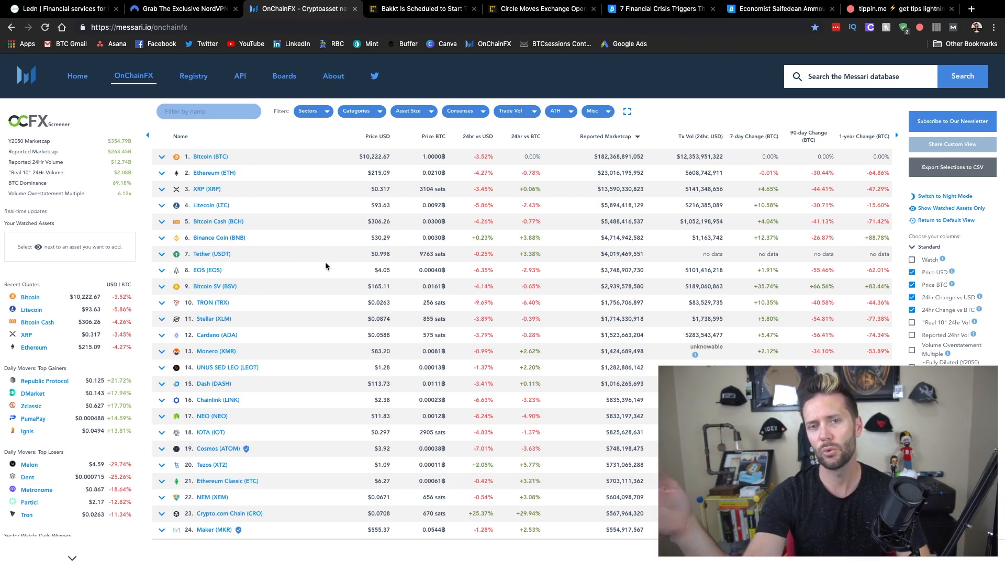
{"action": "mouse_move", "coordinate": [516, 100]}
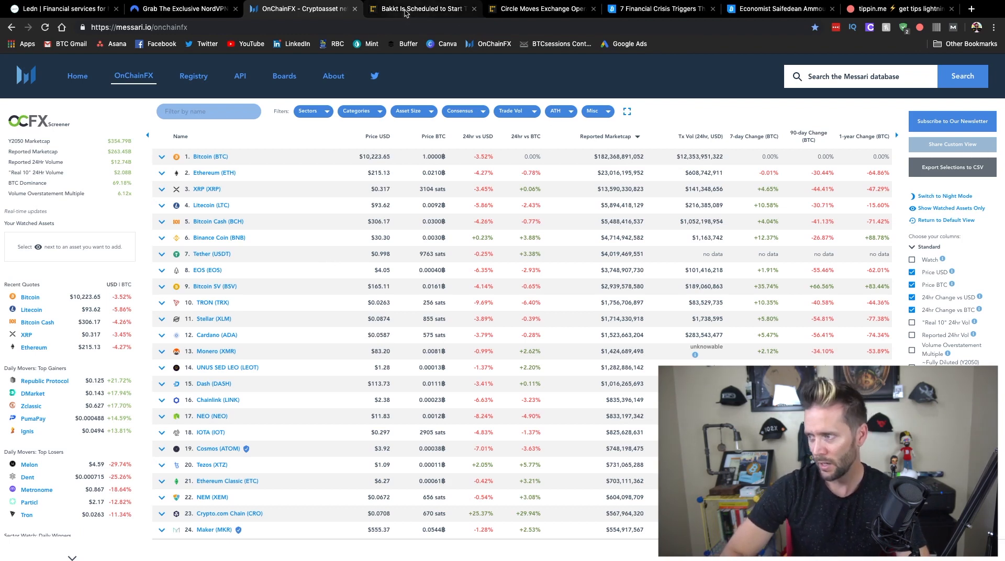
Read the CoinDesk Bakkt bitcoin futures testing article down to its 'Launch delays' section
{"action": "left_click", "coordinate": [420, 9]}
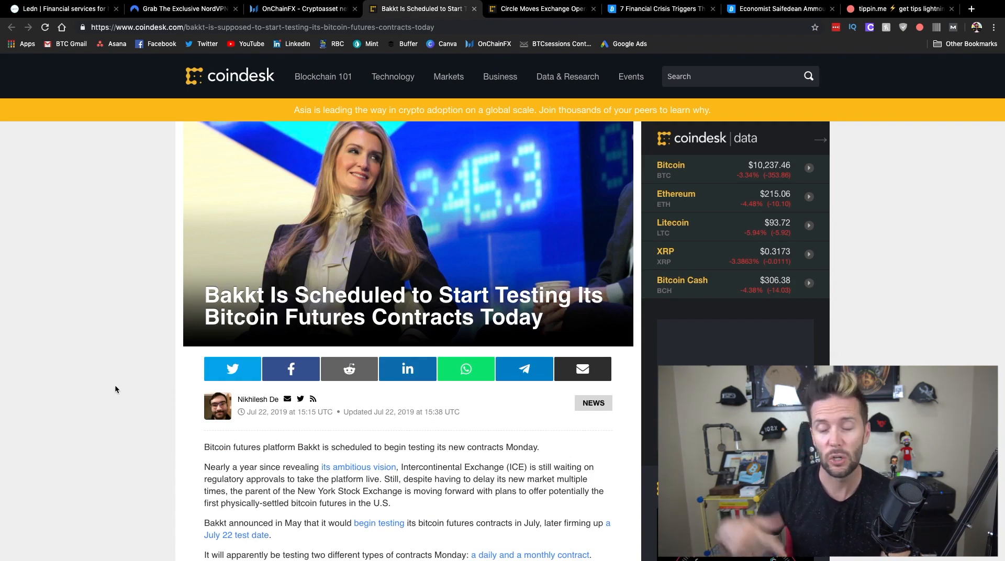
{"action": "scroll", "scroll_direction": "down", "scroll_amount": 3}
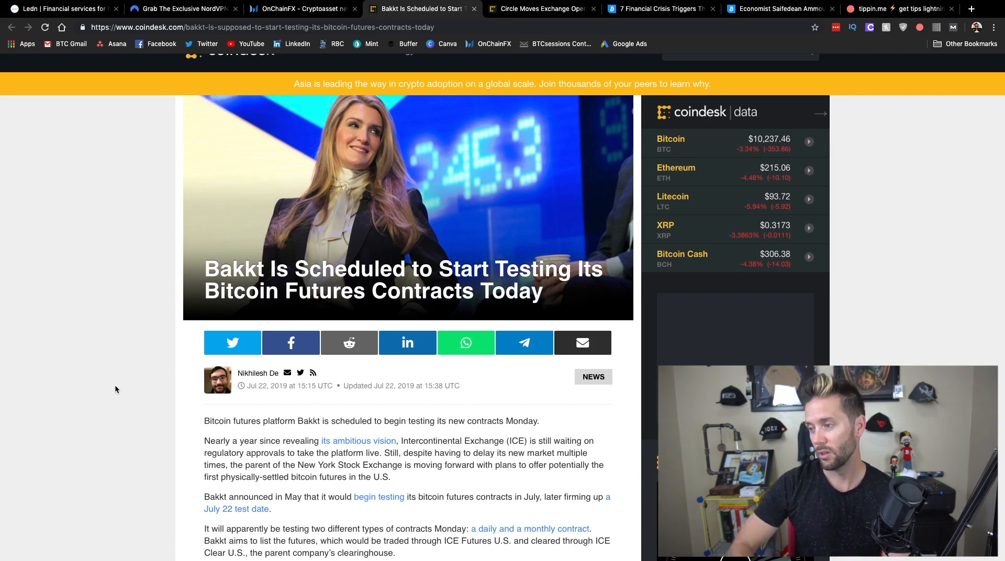
{"action": "scroll", "scroll_direction": "down", "scroll_amount": 3}
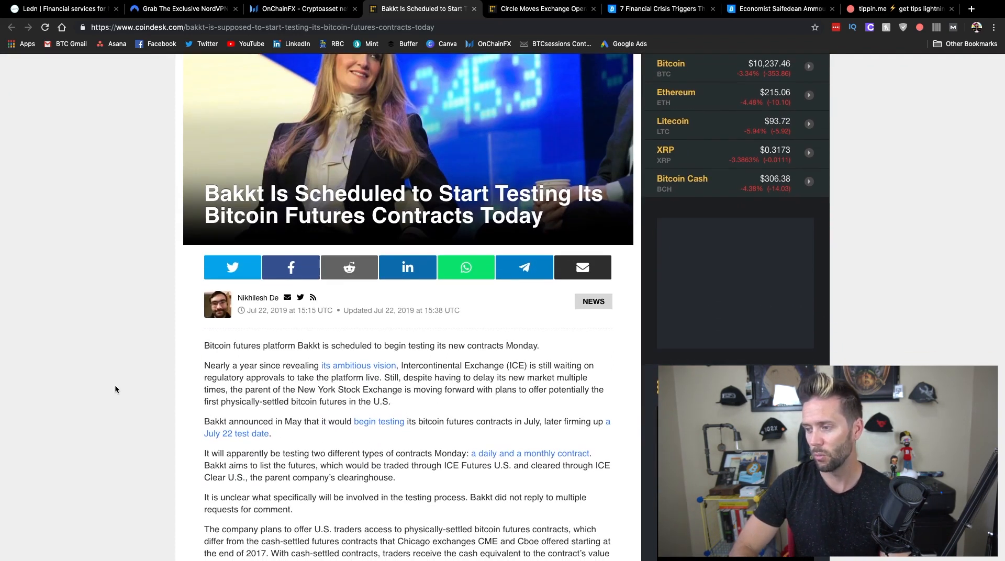
{"action": "scroll", "scroll_direction": "down", "scroll_amount": 3}
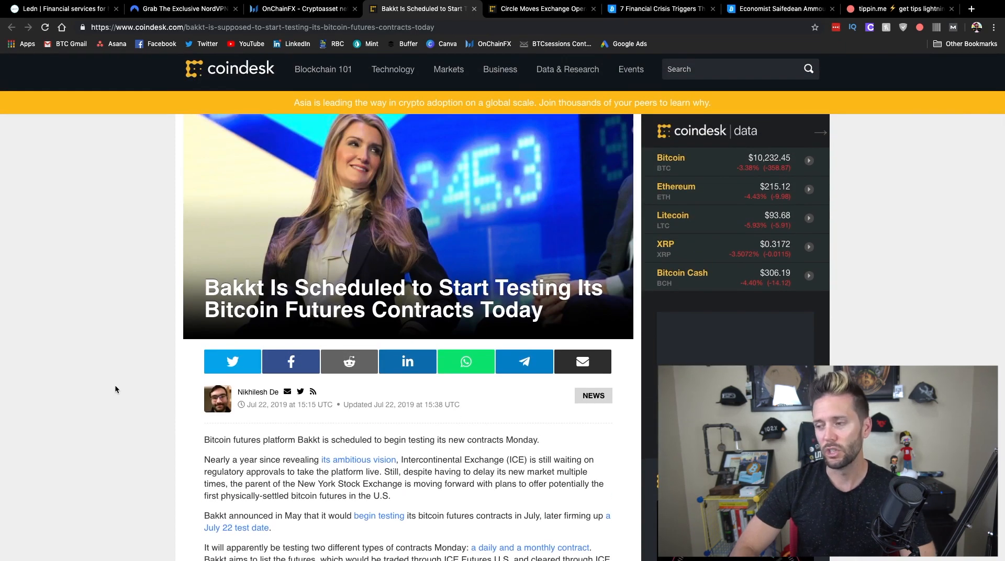
{"action": "scroll", "scroll_direction": "down", "scroll_amount": 3}
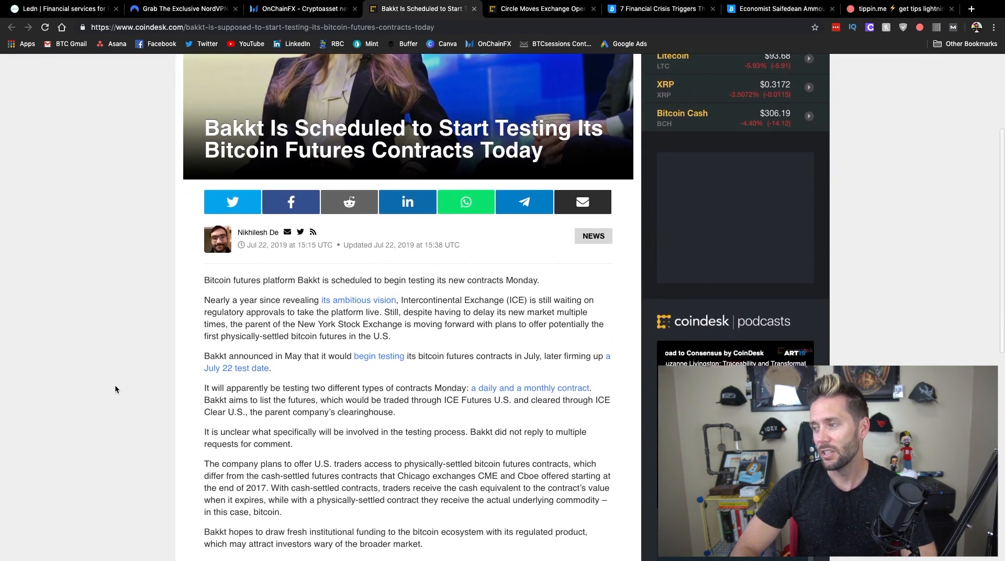
{"action": "scroll", "scroll_direction": "down", "scroll_amount": 3}
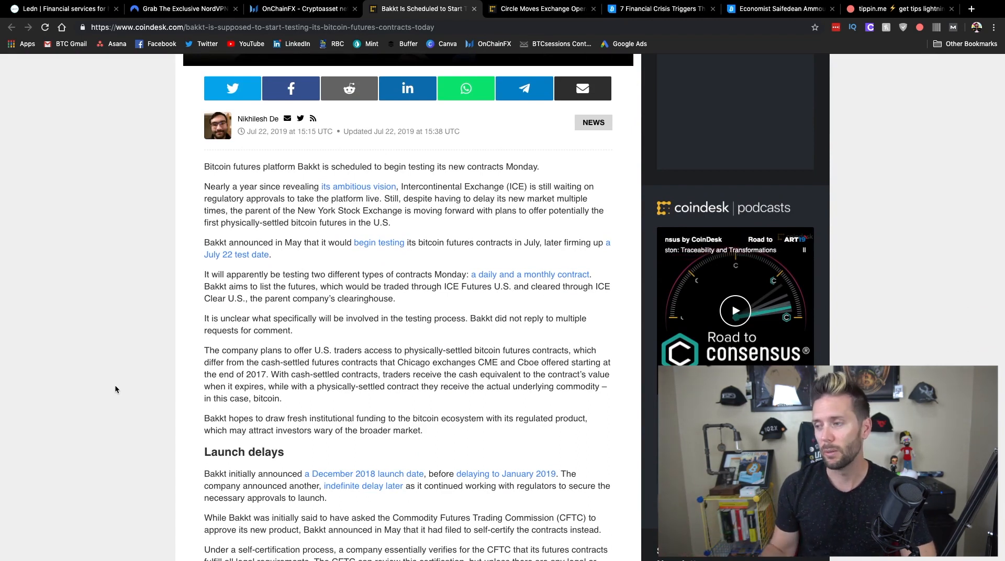
{"action": "scroll", "scroll_direction": "down", "scroll_amount": 3}
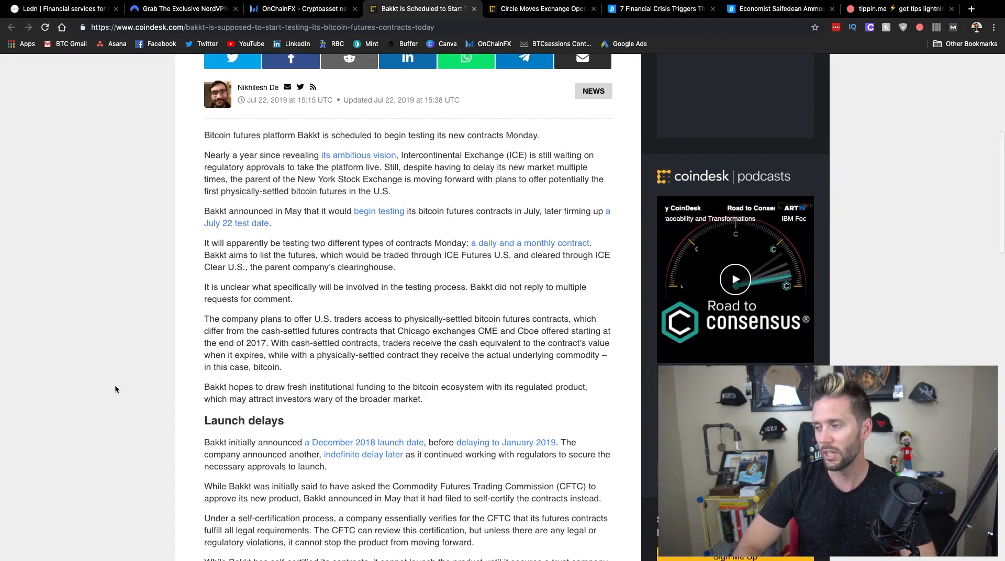
{"action": "scroll", "scroll_direction": "down", "scroll_amount": 3}
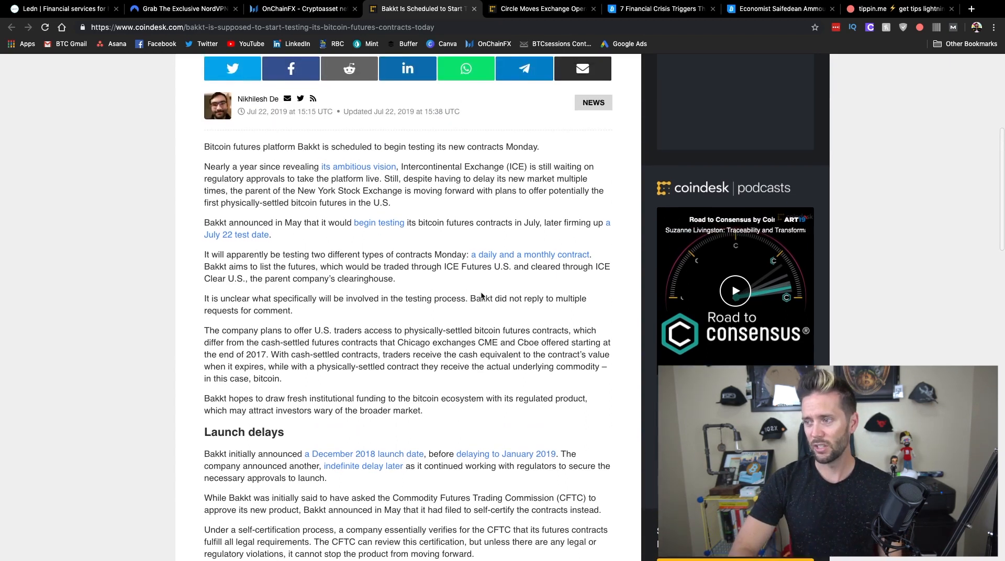
{"action": "scroll", "scroll_direction": "up", "scroll_amount": 3}
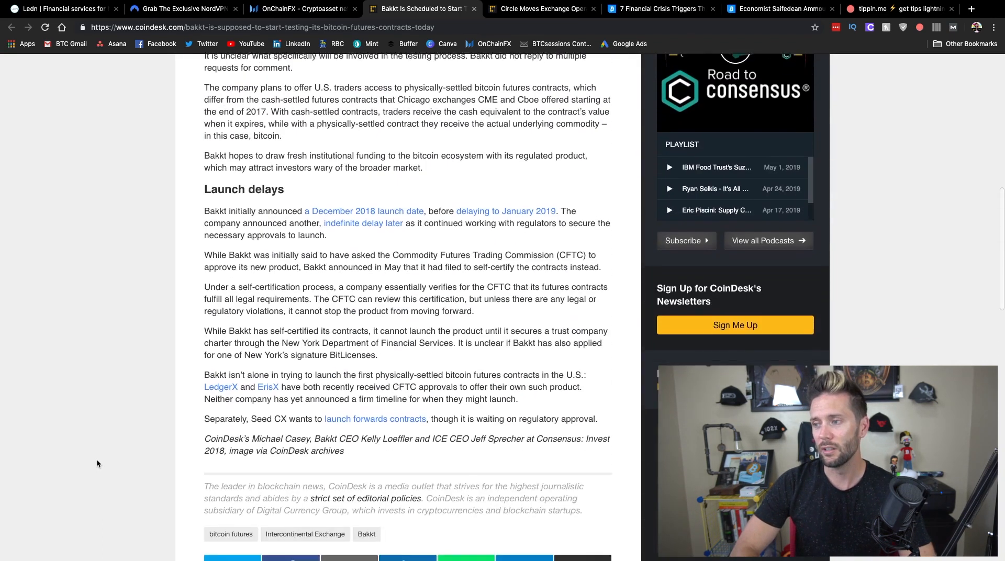
{"action": "scroll", "scroll_direction": "down", "scroll_amount": 3}
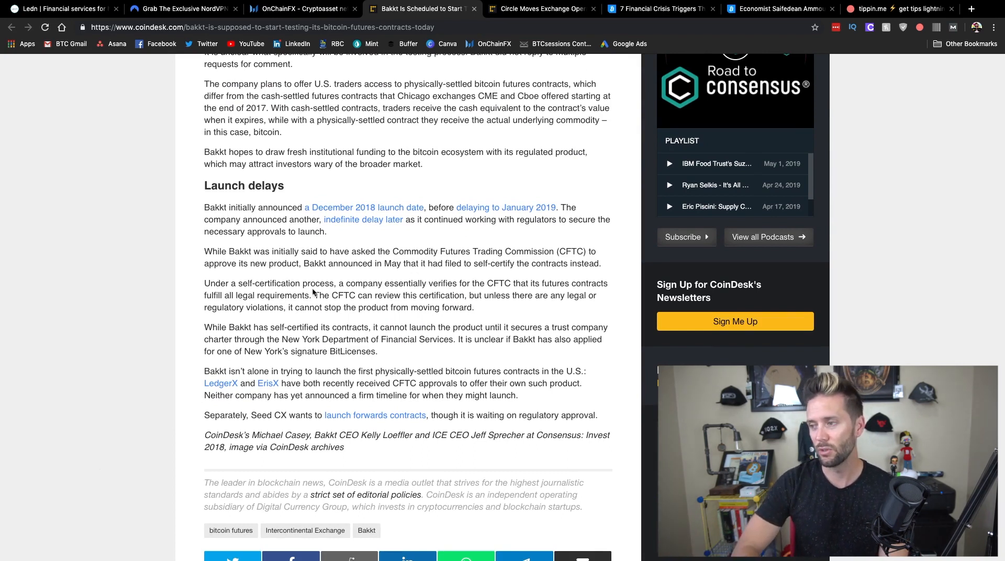
{"action": "left_click_drag", "start_coordinate": [230, 283], "coordinate": [330, 283]}
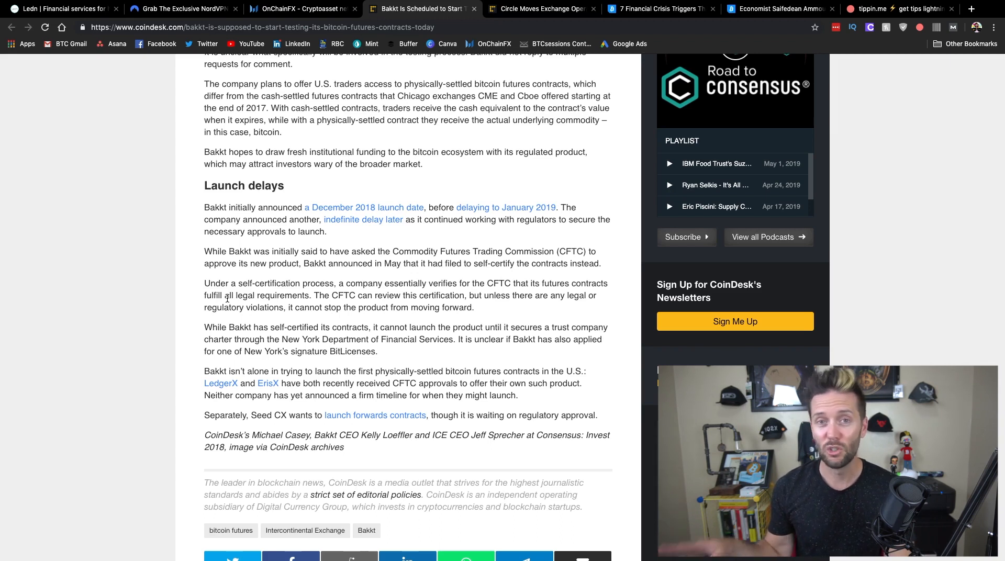
{"action": "mouse_move", "coordinate": [235, 298]}
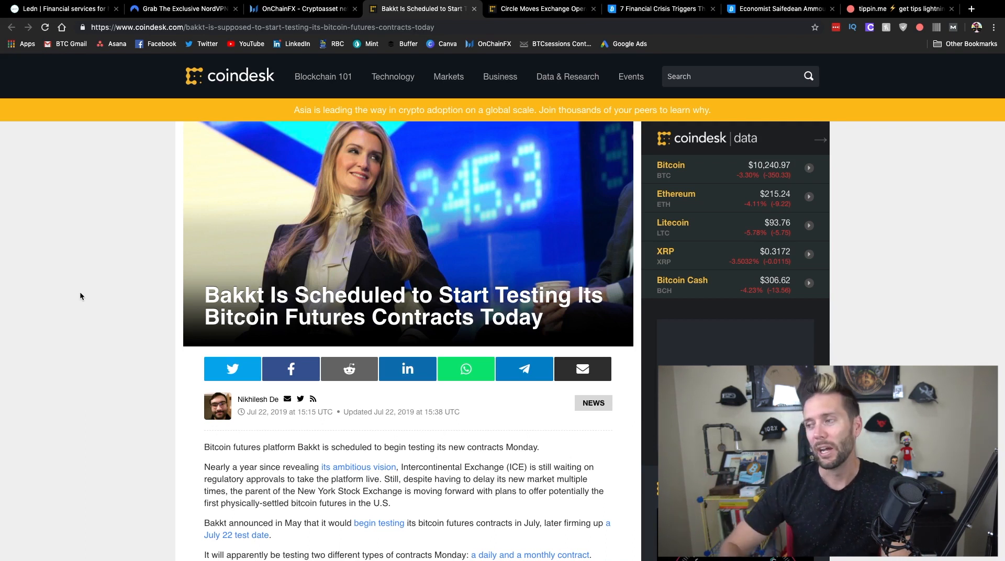
{"action": "mouse_move", "coordinate": [305, 307]}
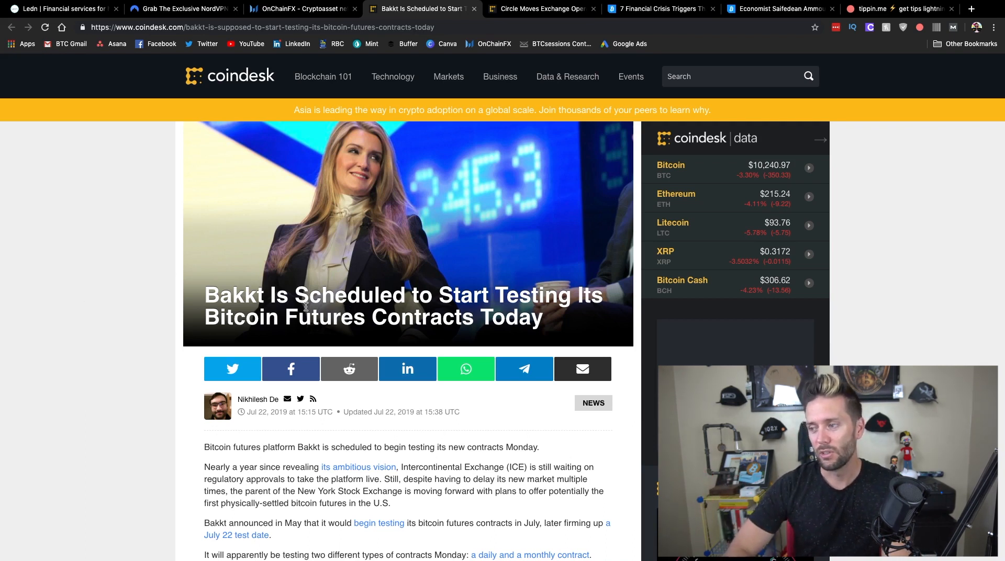
Read into the CoinDesk article on Circle's new Bermuda office for offshore exchange operations
{"action": "left_click", "coordinate": [566, 77]}
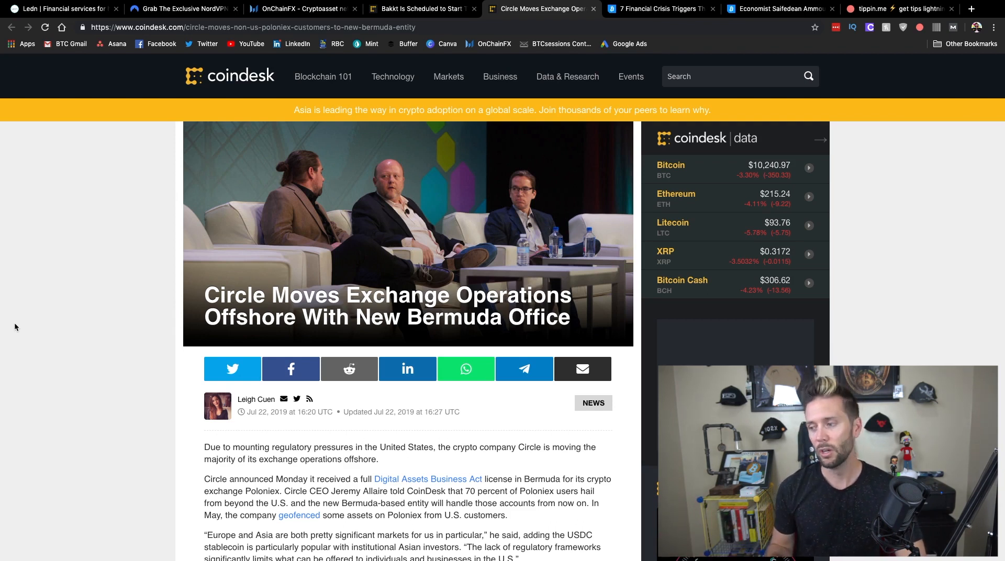
{"action": "scroll", "scroll_direction": "down", "scroll_amount": 3}
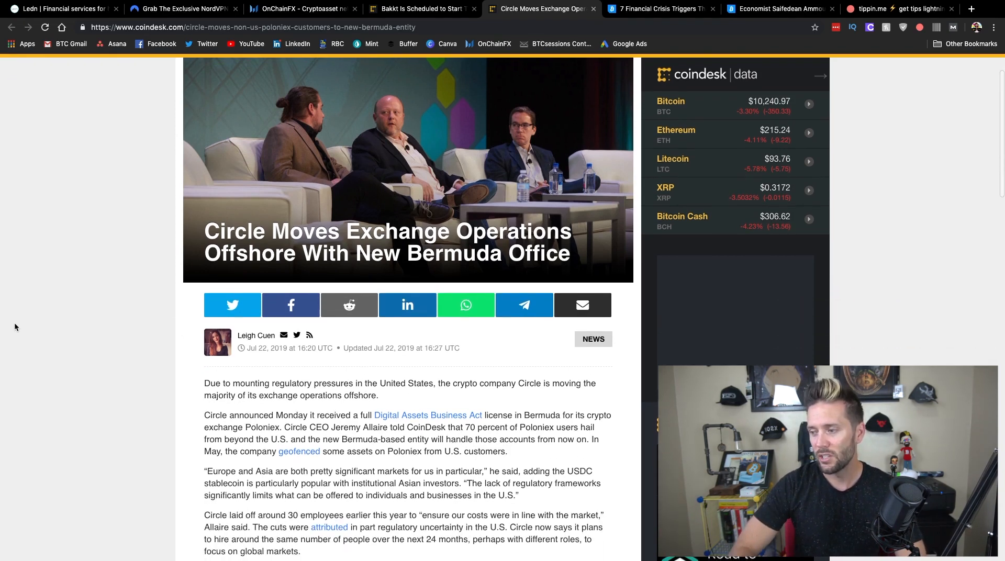
{"action": "scroll", "scroll_direction": "down", "scroll_amount": 3}
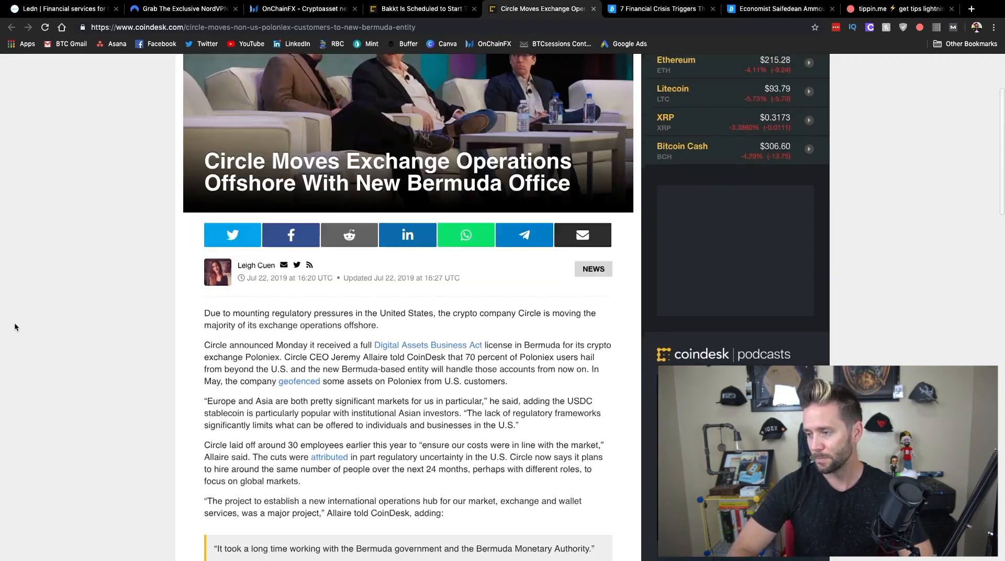
{"action": "scroll", "scroll_direction": "down", "scroll_amount": 3}
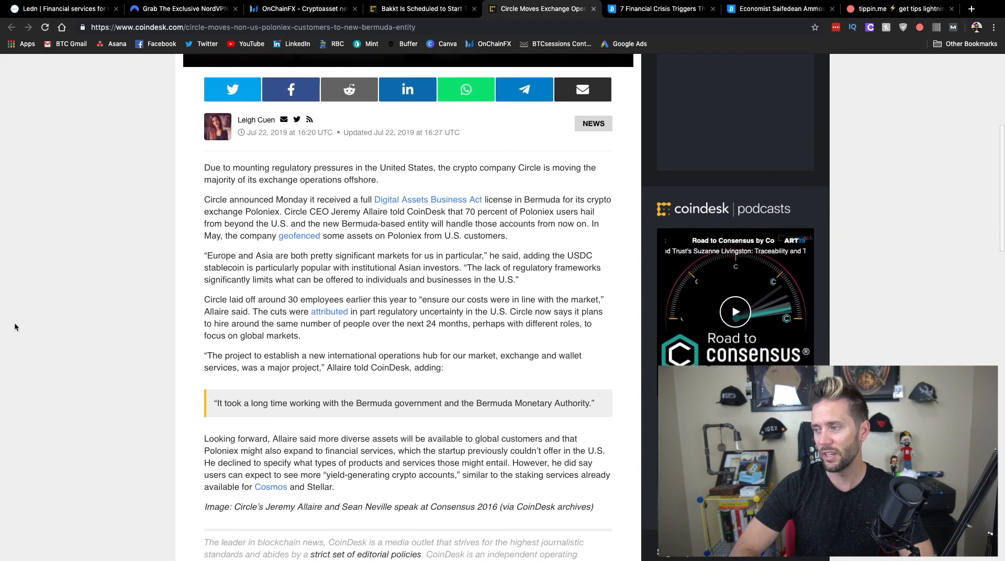
{"action": "scroll", "scroll_direction": "down", "scroll_amount": 3}
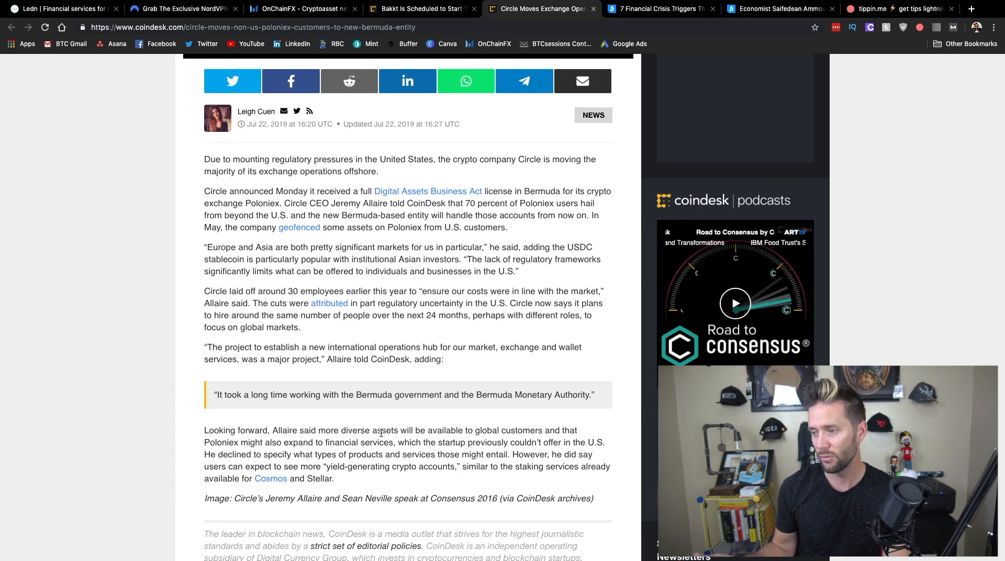
{"action": "mouse_move", "coordinate": [453, 447]}
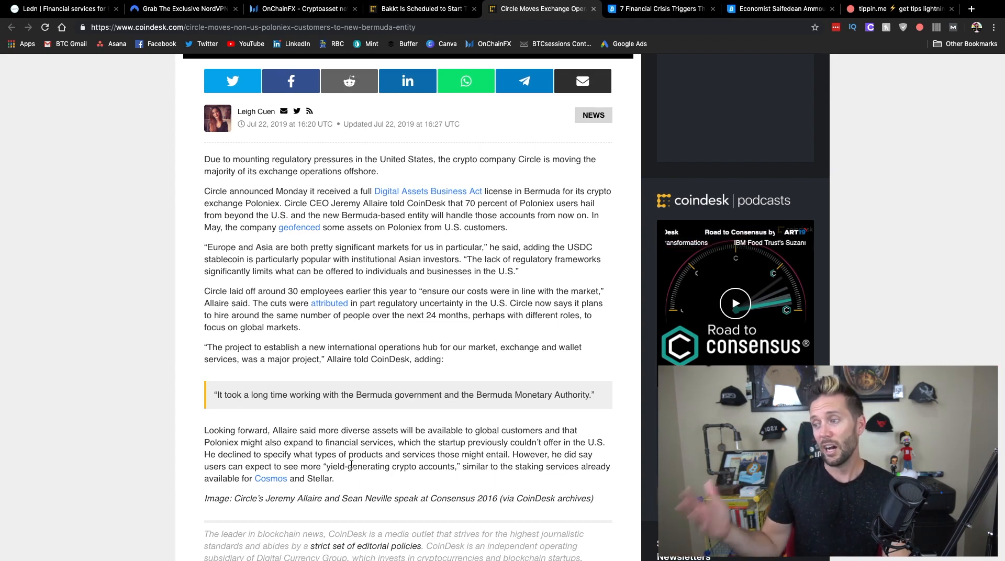
{"action": "scroll", "scroll_direction": "up", "scroll_amount": 3}
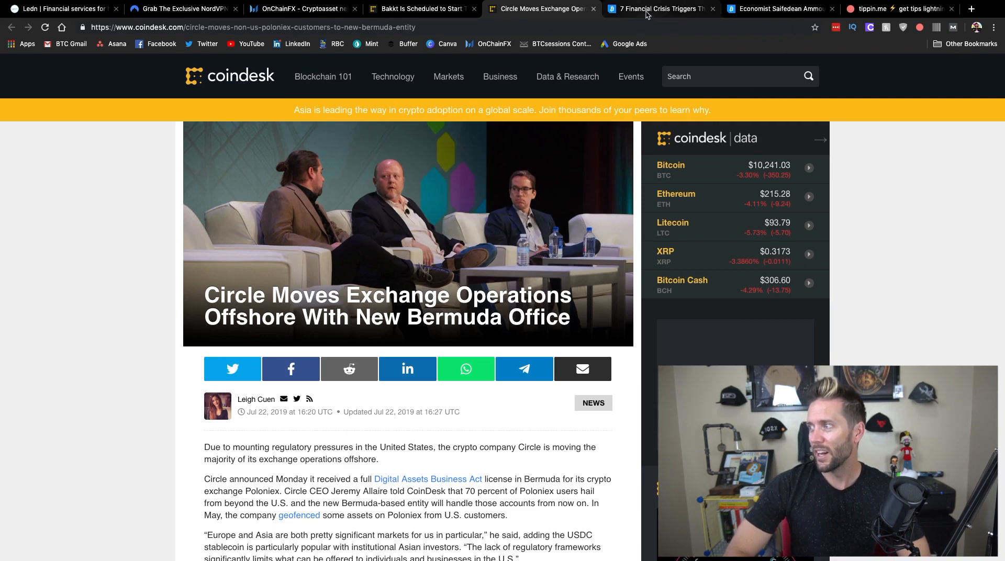
Read the 7 Financial Crisis Triggers article from its rundown down to the real-estate trigger
{"action": "left_click", "coordinate": [657, 8]}
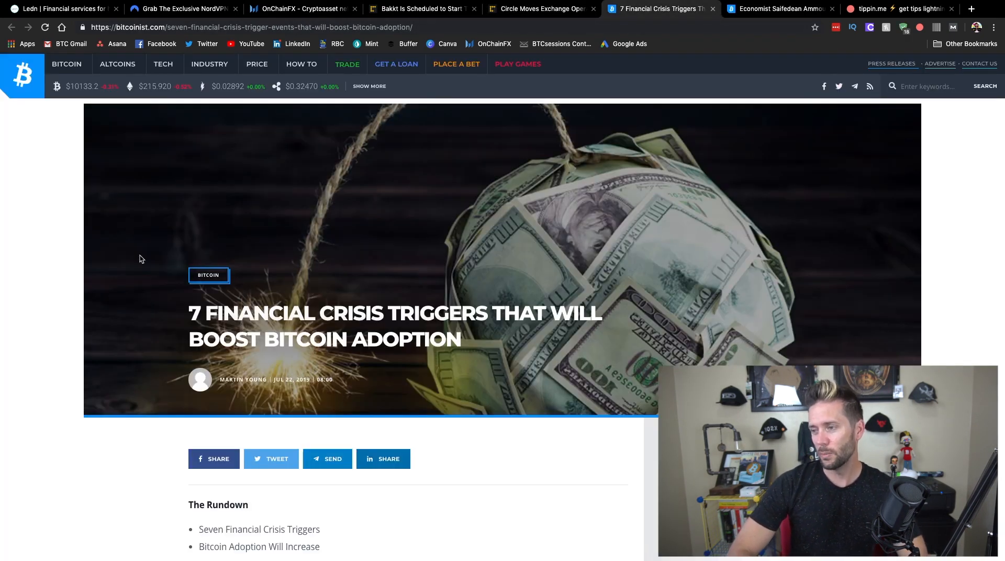
{"action": "scroll", "scroll_direction": "down", "scroll_amount": 3}
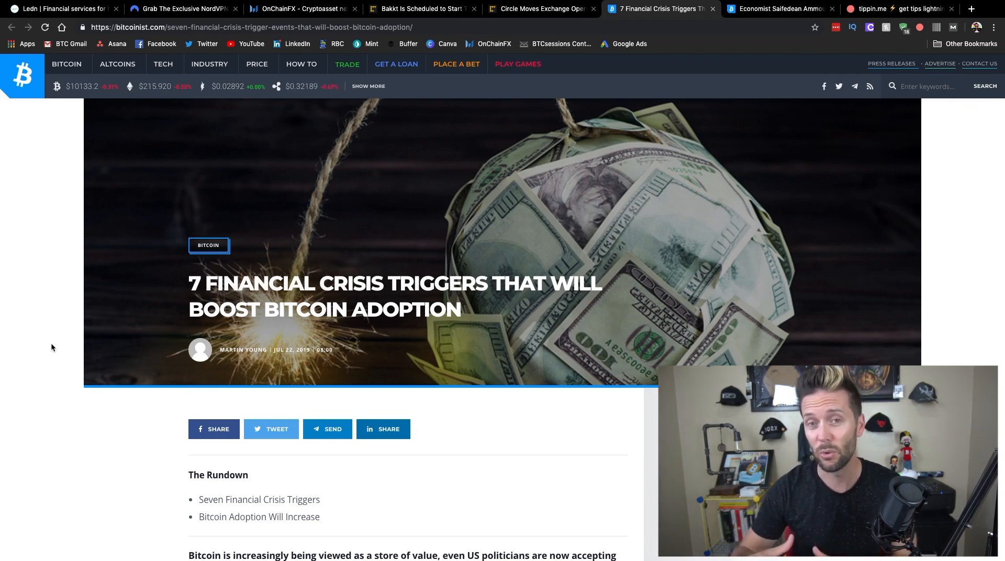
{"action": "scroll", "scroll_direction": "down", "scroll_amount": 3}
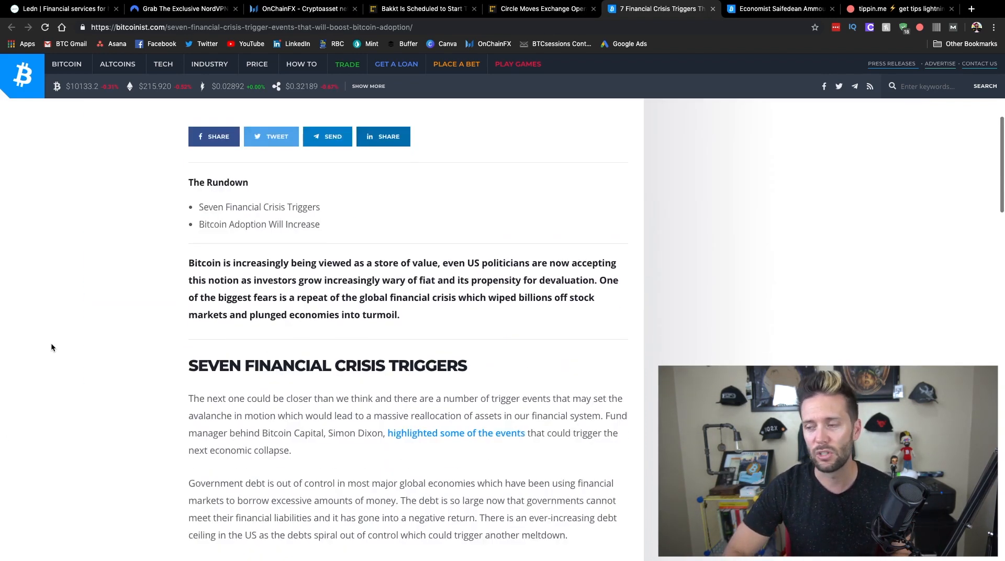
{"action": "scroll", "scroll_direction": "down", "scroll_amount": 3}
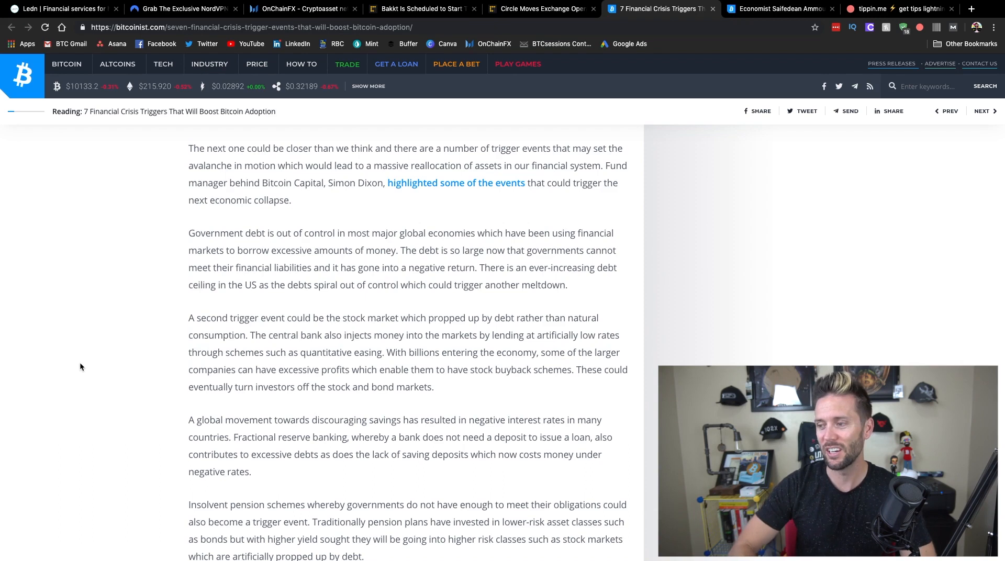
{"action": "scroll", "scroll_direction": "down", "scroll_amount": 3}
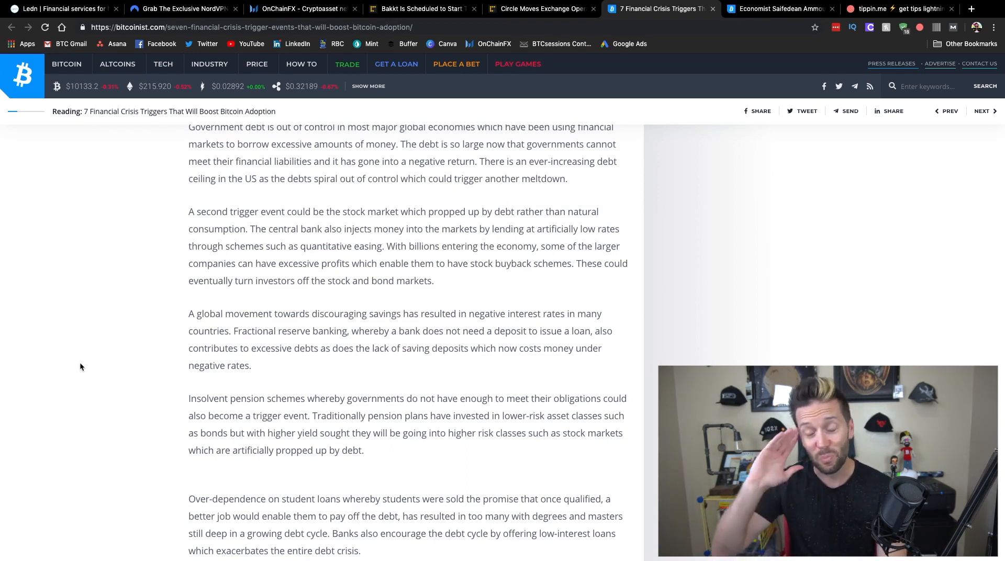
{"action": "scroll", "scroll_direction": "down", "scroll_amount": 3}
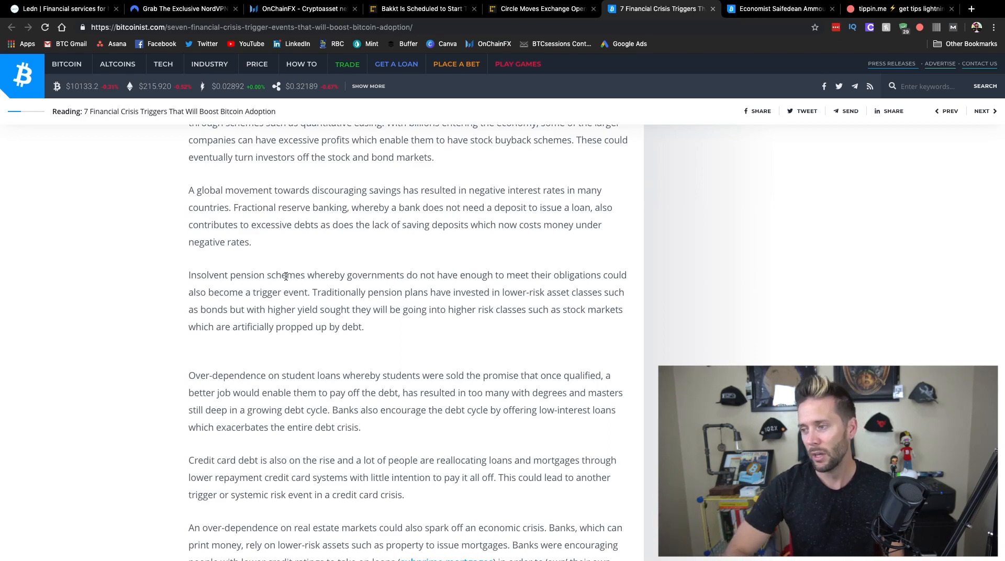
{"action": "scroll", "scroll_direction": "down", "scroll_amount": 3}
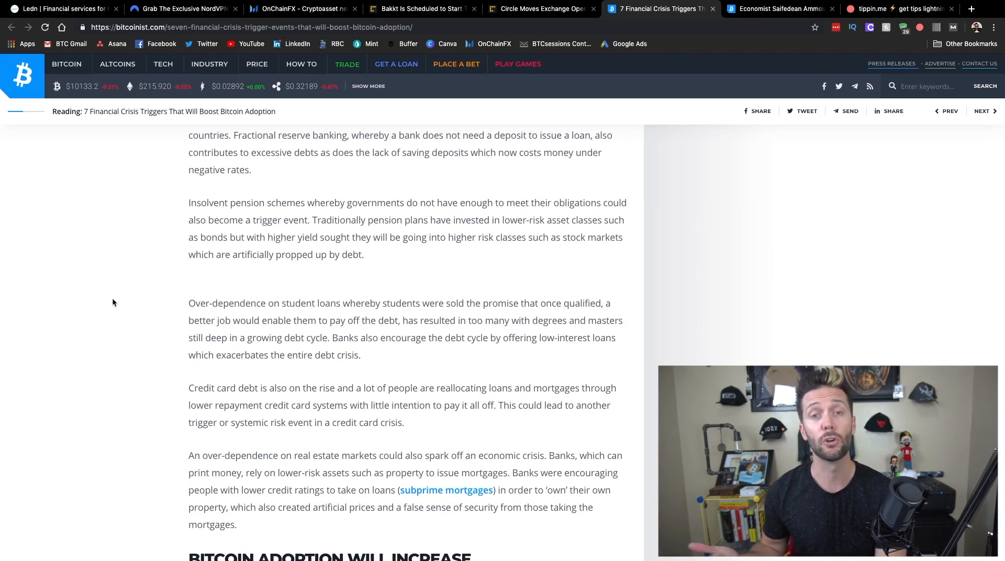
Continue down the crisis triggers article toward the Bitcoin Adoption Will Increase section
{"action": "scroll", "scroll_direction": "down", "scroll_amount": 3}
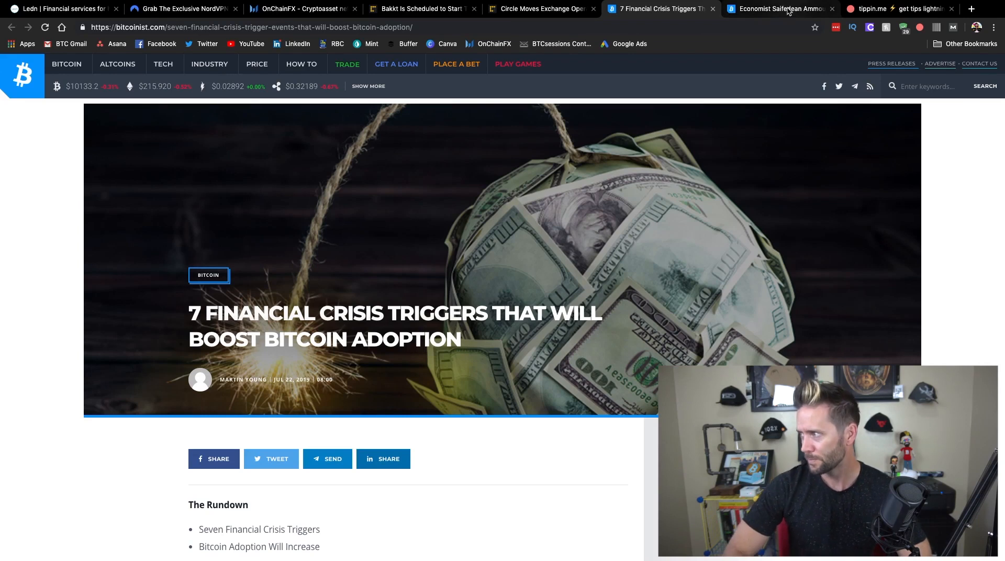
Read the Saifedean Ammous 'Bitcoin Over Everything' article down to 'Not Everyone Agrees'
{"action": "left_click", "coordinate": [779, 8]}
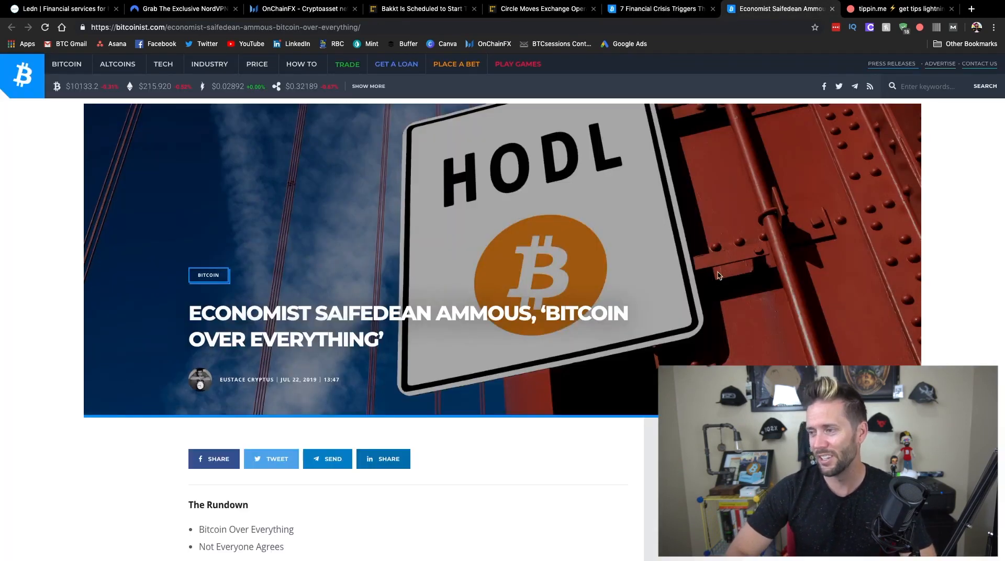
{"action": "scroll", "scroll_direction": "down", "scroll_amount": 3}
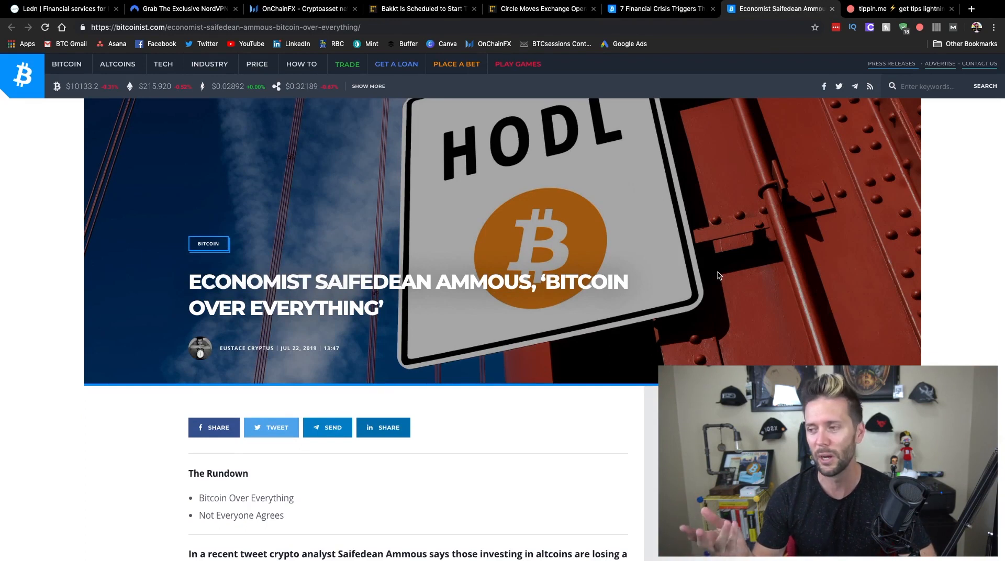
{"action": "scroll", "scroll_direction": "down", "scroll_amount": 3}
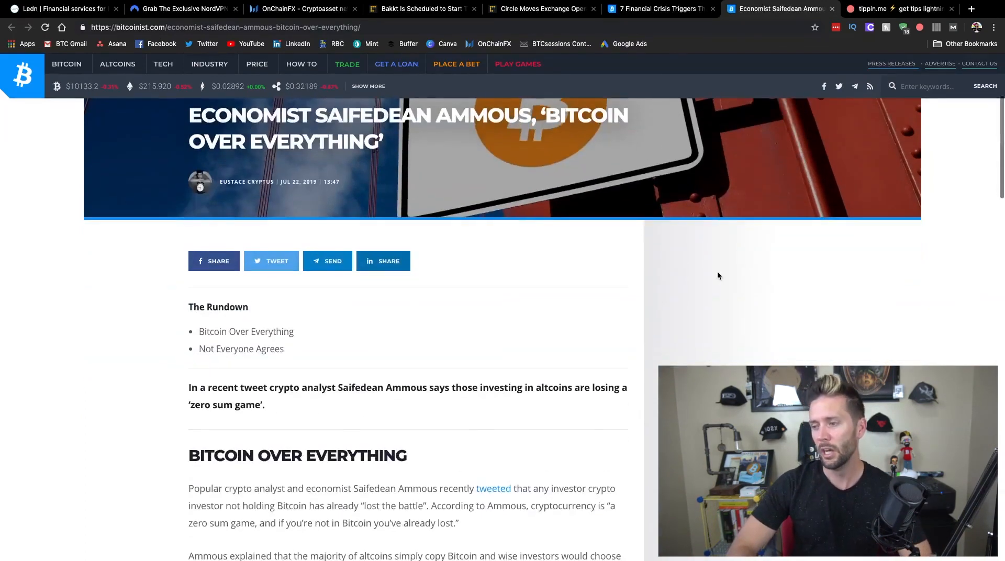
{"action": "scroll", "scroll_direction": "down", "scroll_amount": 3}
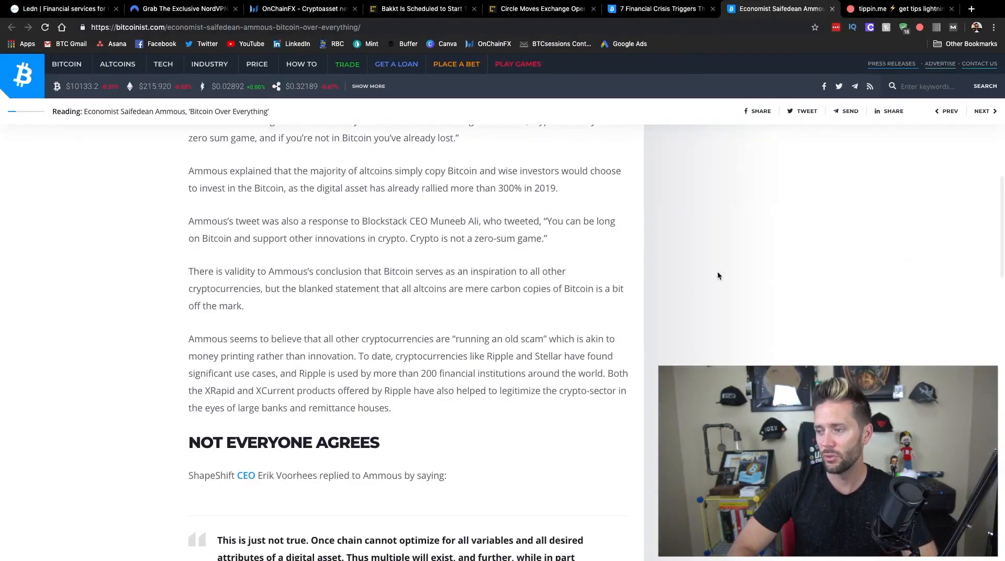
{"action": "scroll", "scroll_direction": "down", "scroll_amount": 3}
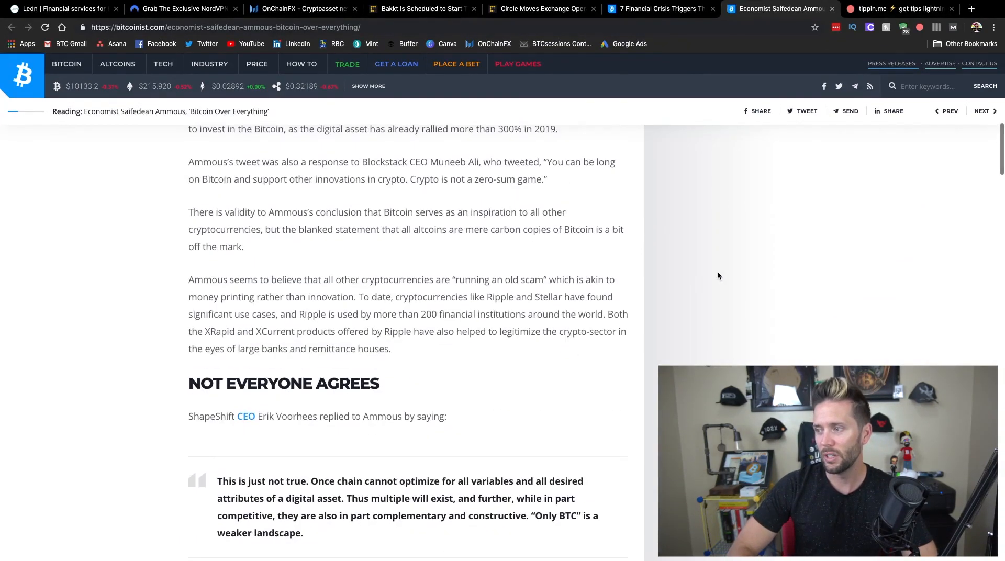
{"action": "scroll", "scroll_direction": "down", "scroll_amount": 3}
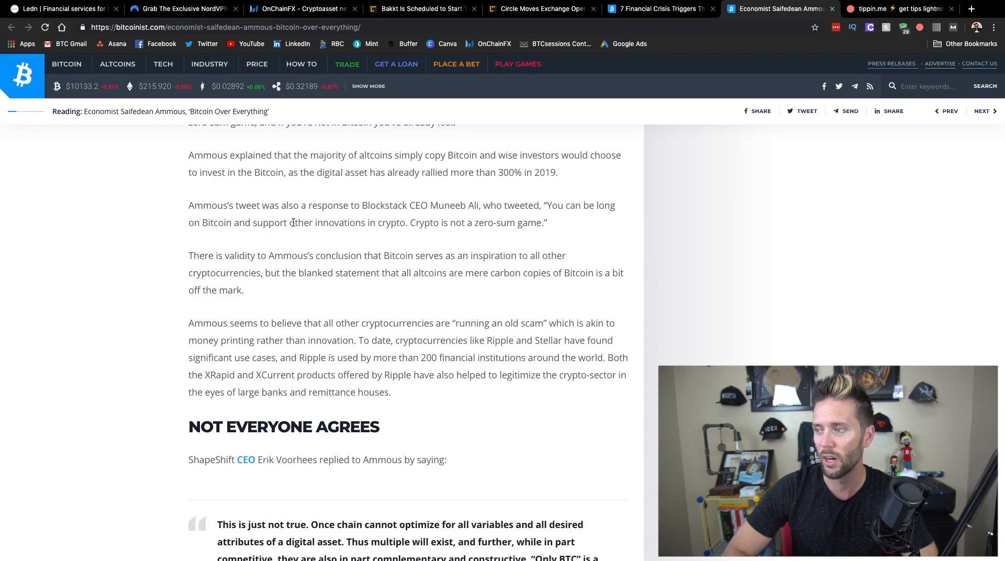
{"action": "mouse_move", "coordinate": [445, 221]}
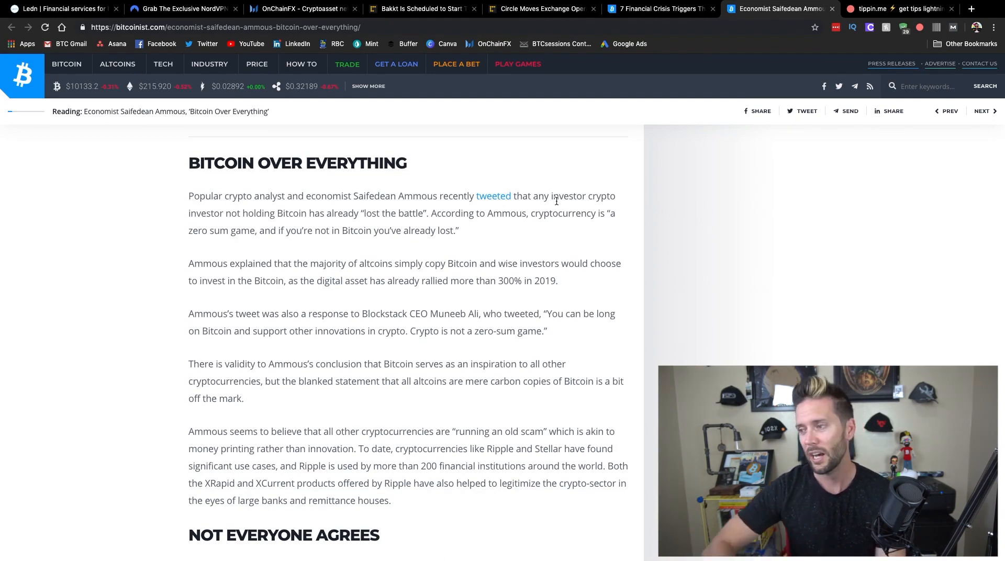
Read the Not Everyone Agrees quote and final paragraphs to the Ammous article's end
{"action": "scroll", "scroll_direction": "down", "scroll_amount": 3}
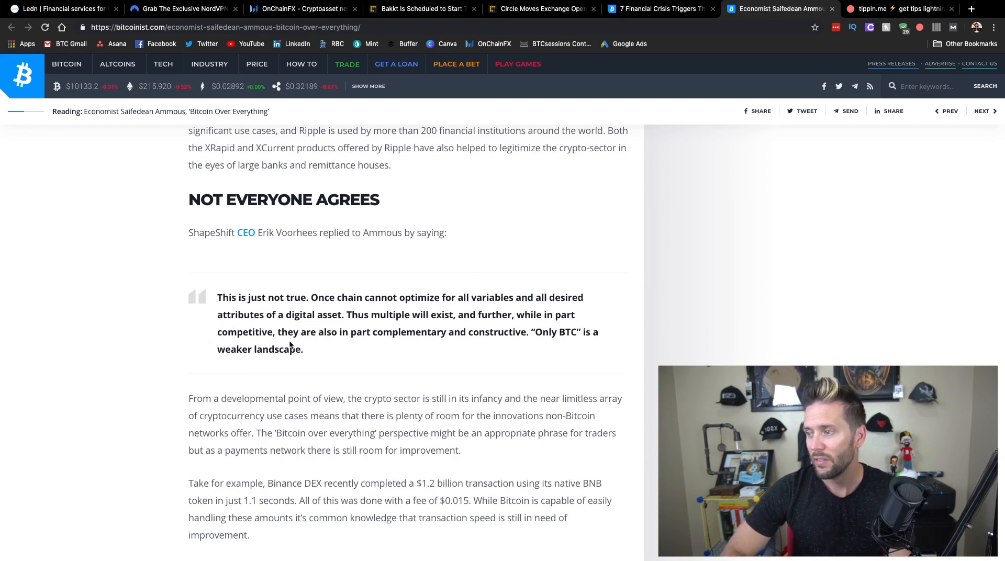
{"action": "mouse_move", "coordinate": [427, 335]}
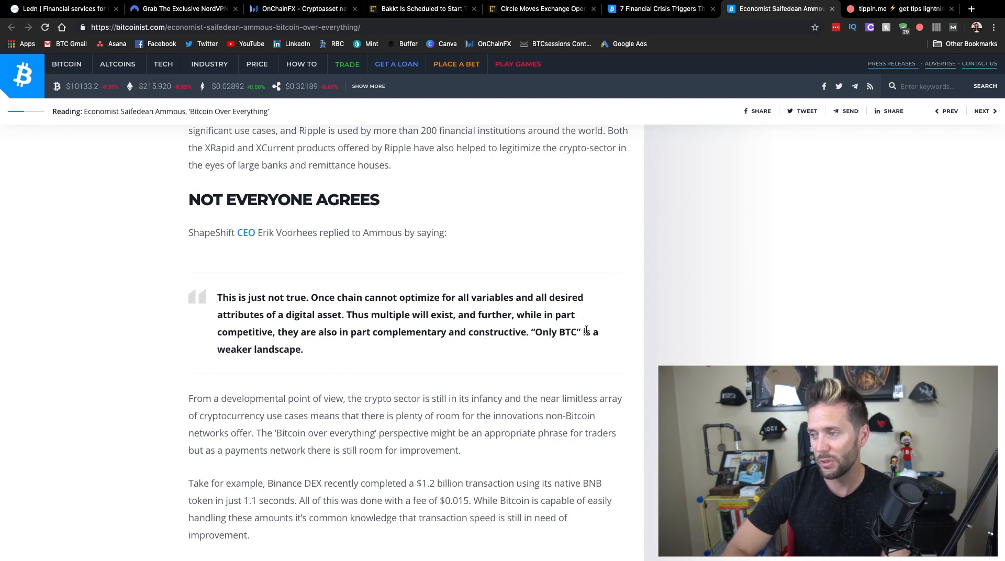
{"action": "scroll", "scroll_direction": "down", "scroll_amount": 3}
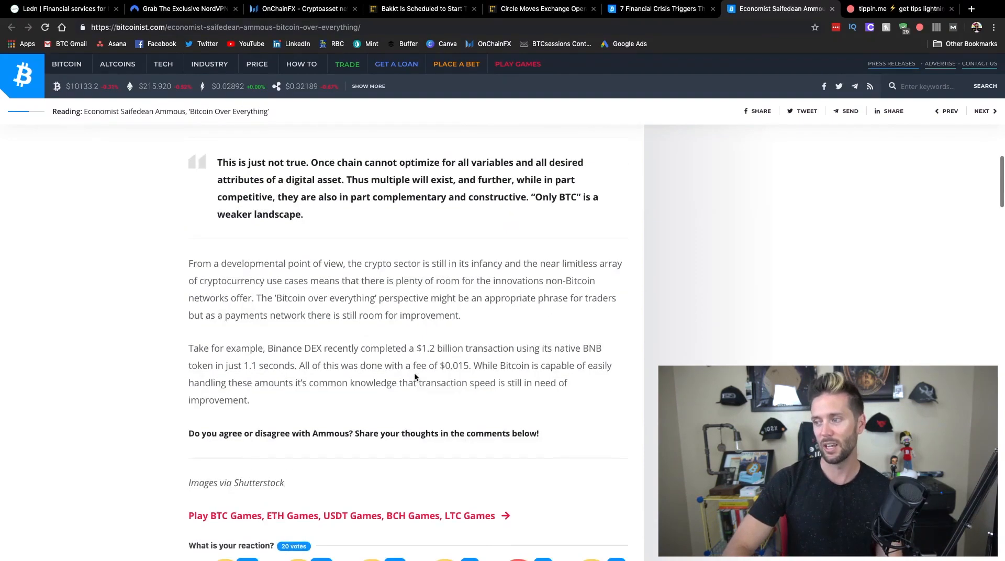
{"action": "scroll", "scroll_direction": "down", "scroll_amount": 3}
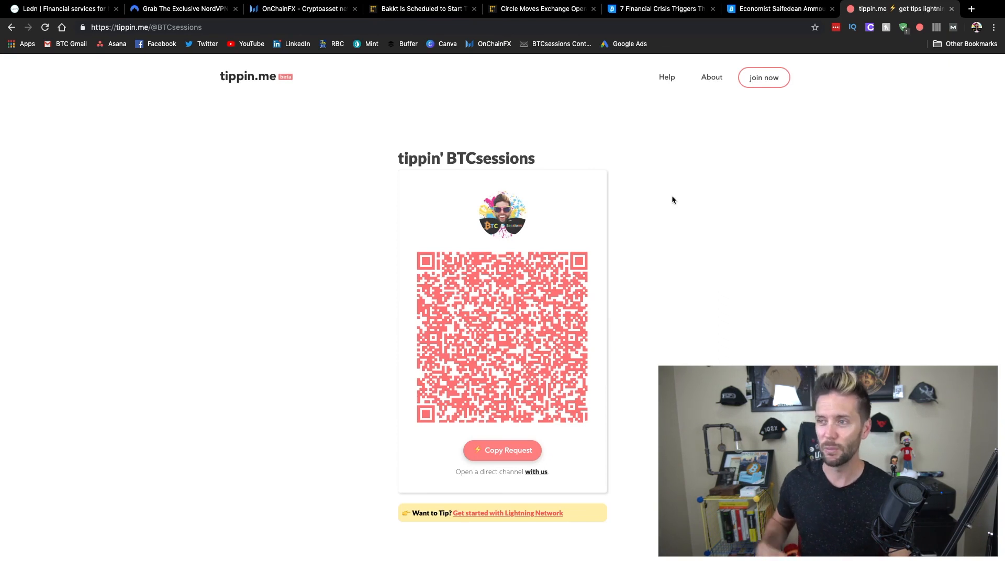
Reveal the 'check payment' link beneath the Lightning QR code on BTCsessions' tippin.me page
{"action": "left_click", "coordinate": [501, 449]}
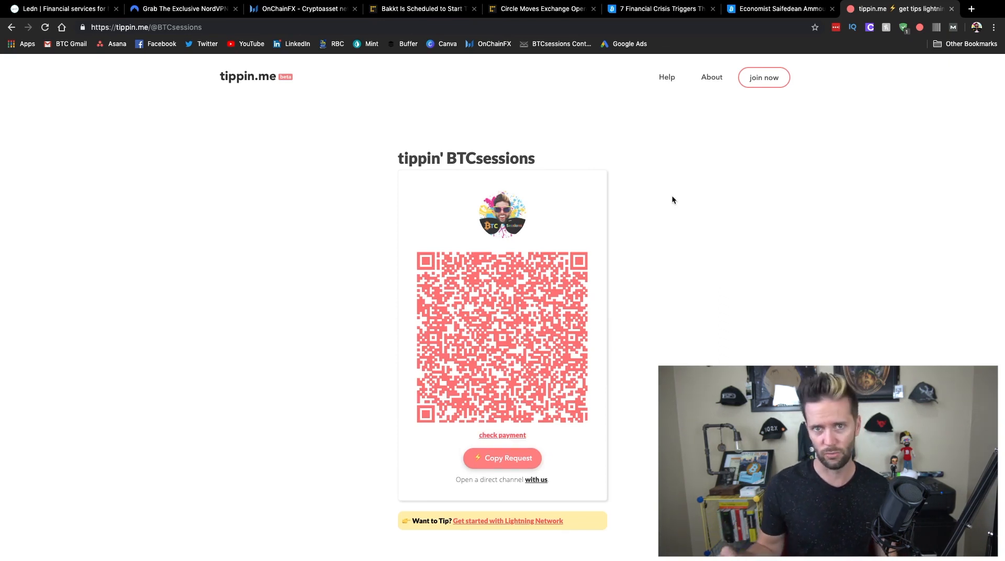